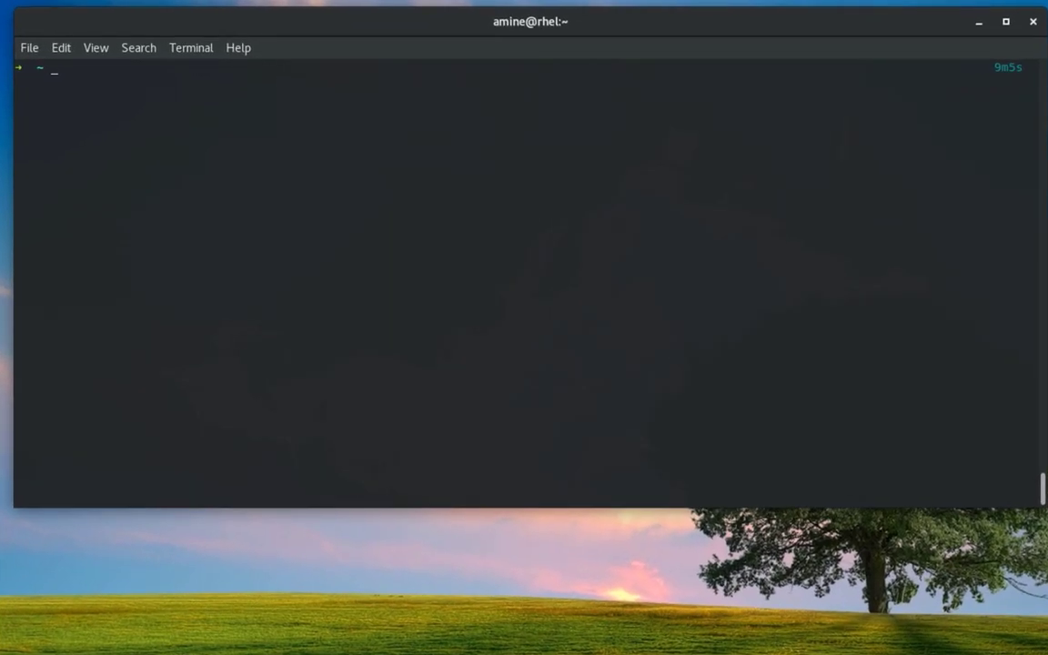
# Start a python3 interactive session and import the hashlib module
pyautogui.write('pyth')
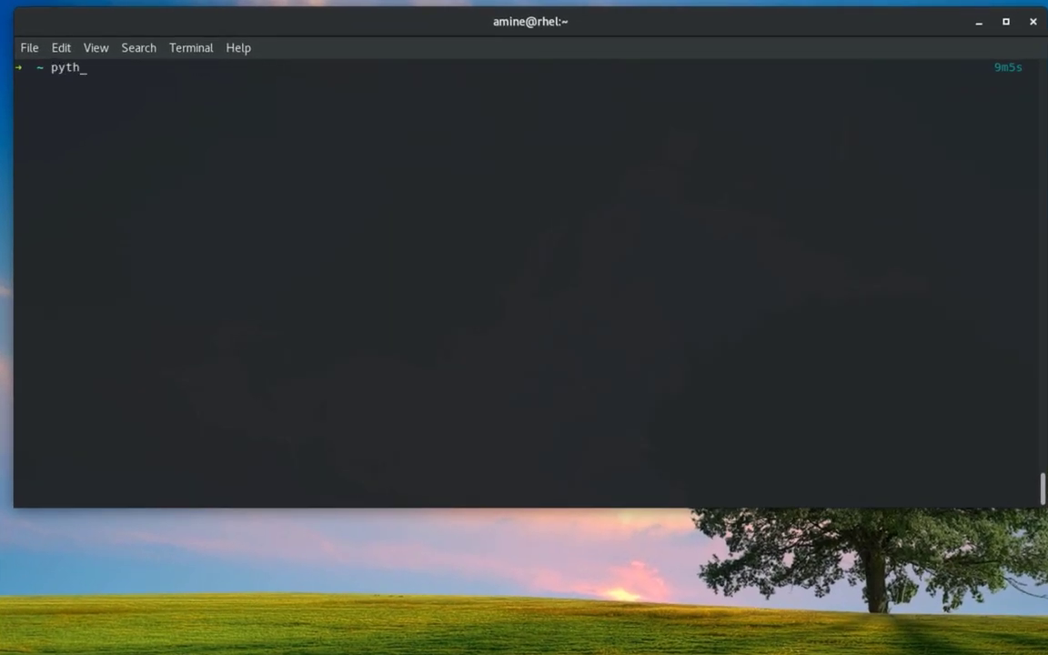
pyautogui.write('on3')
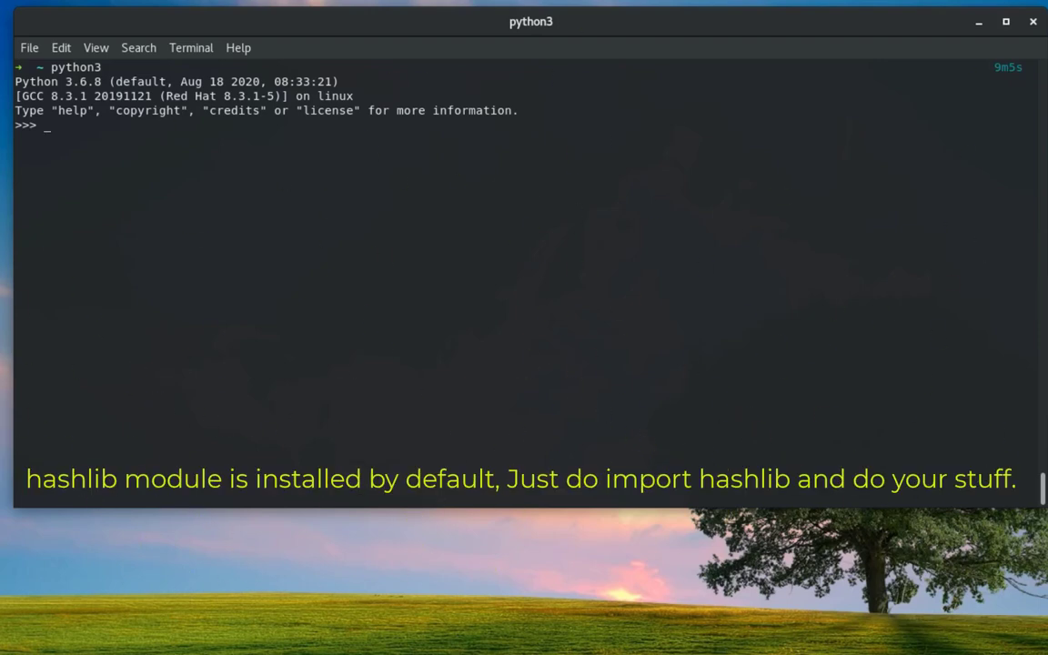
pyautogui.write('import')
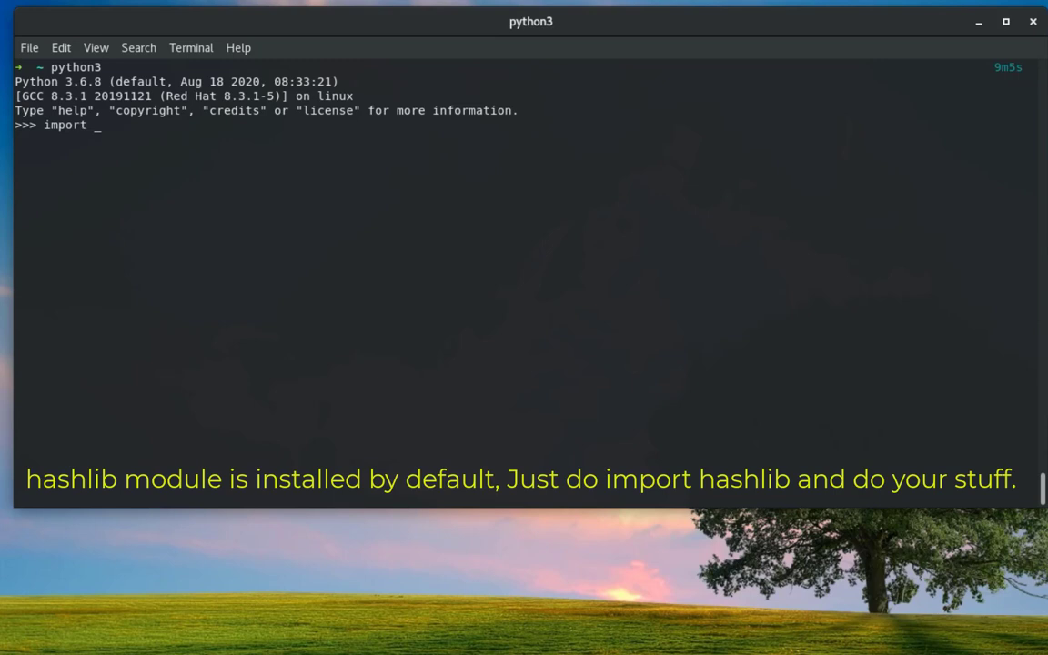
pyautogui.write('hashlib')
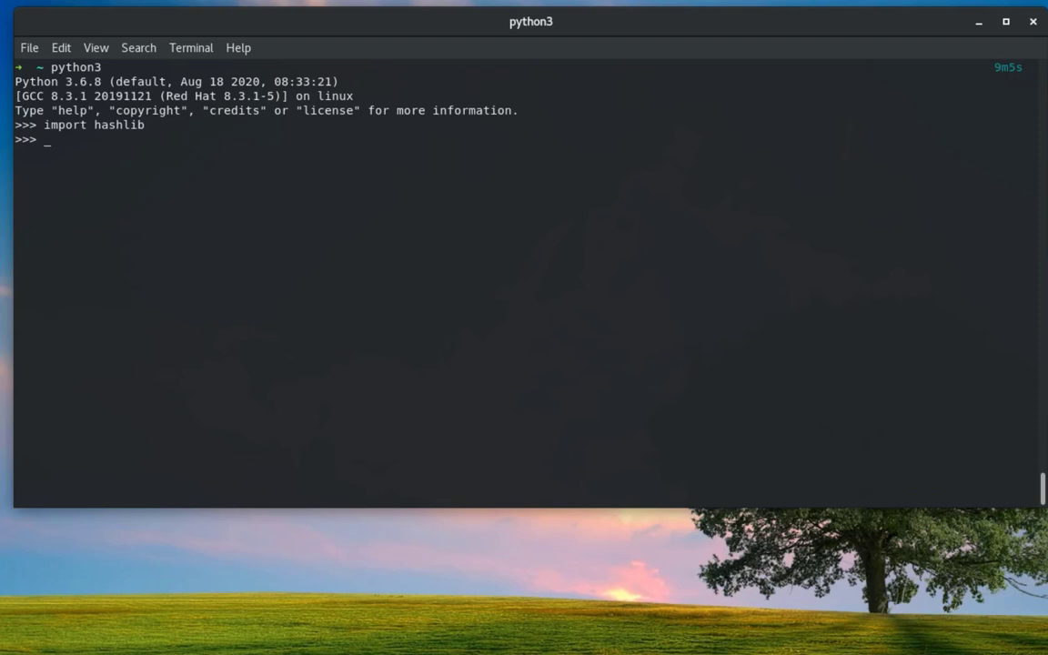
# Assign the string 'hello world' to the variable msg
pyautogui.write('msg')
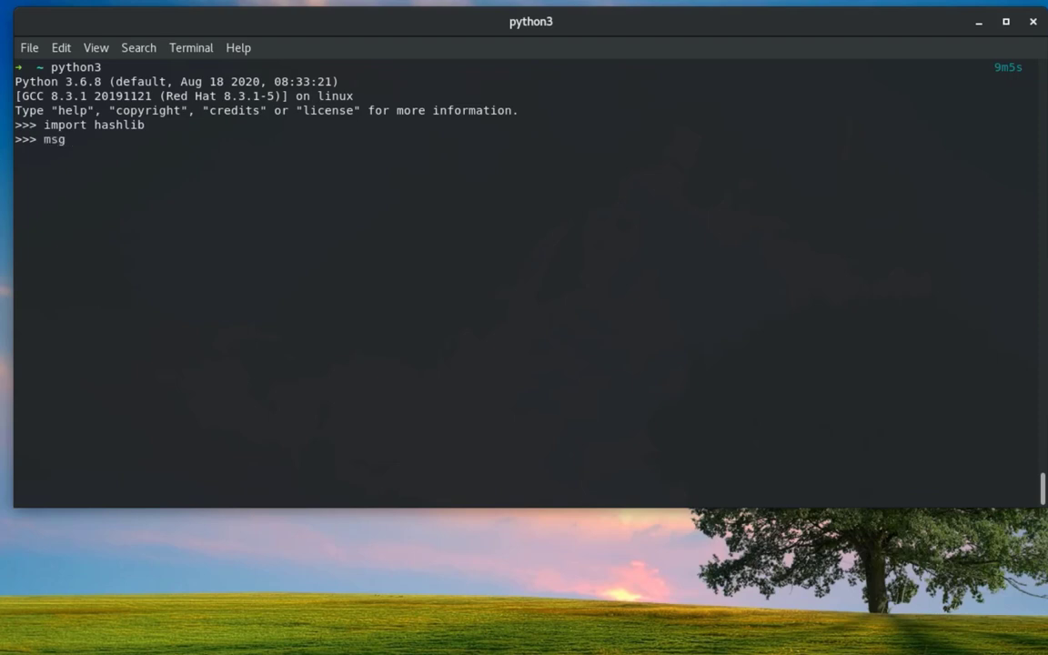
pyautogui.write("= '")
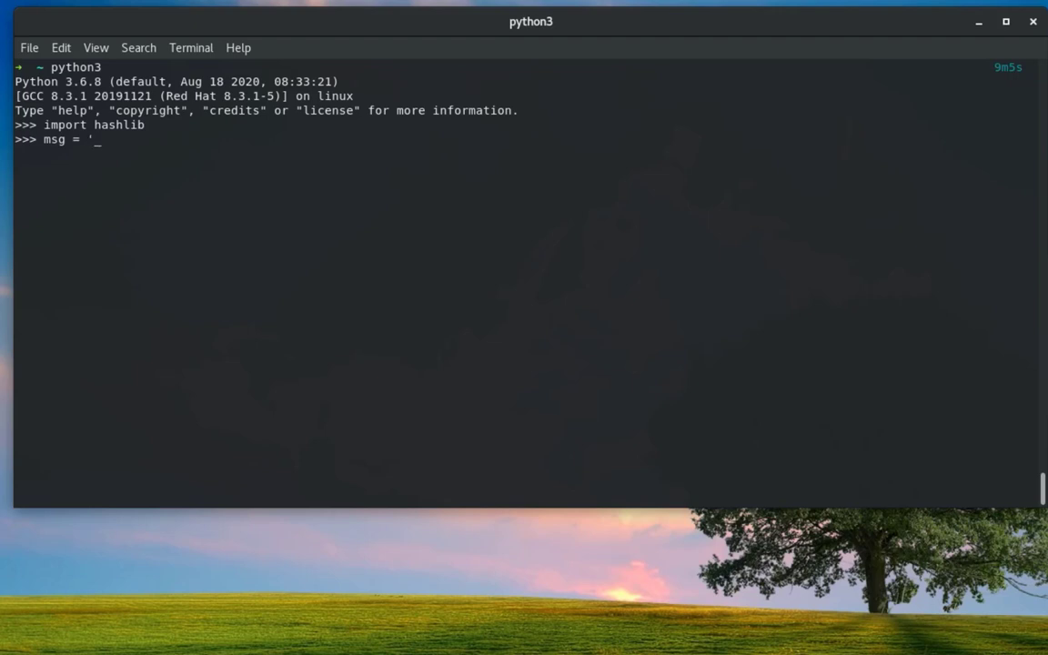
pyautogui.write('hello')
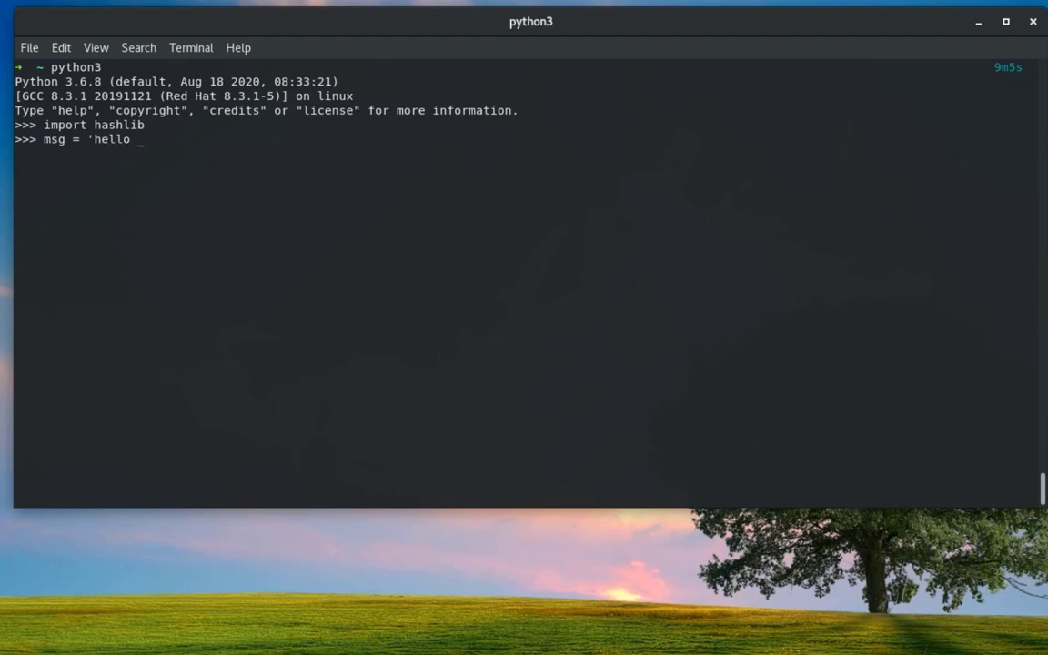
pyautogui.write('wor')
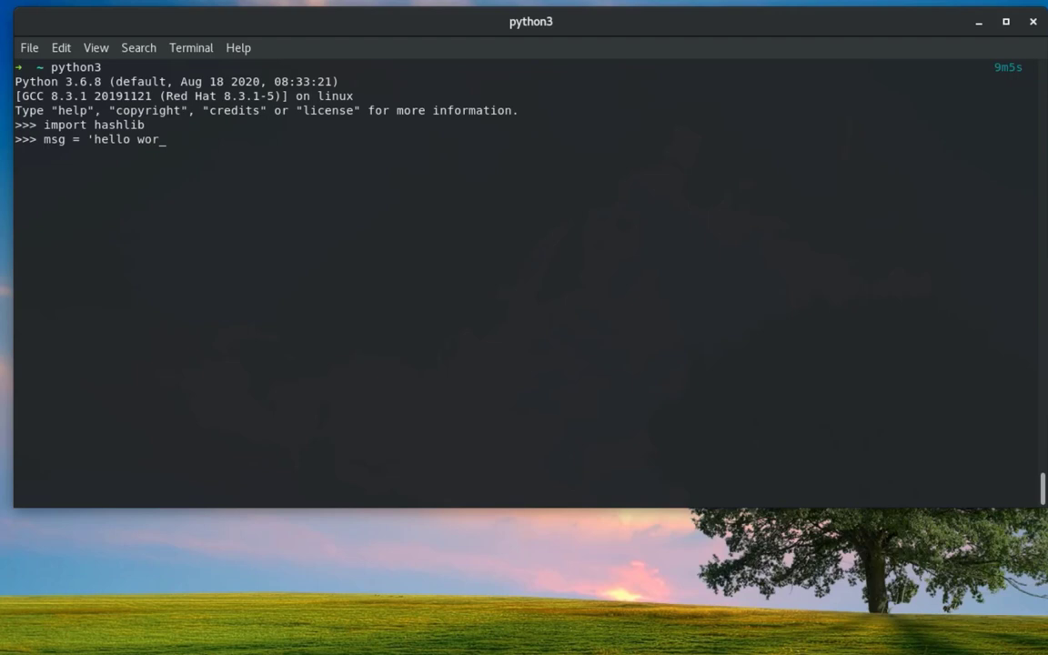
pyautogui.write('ld')
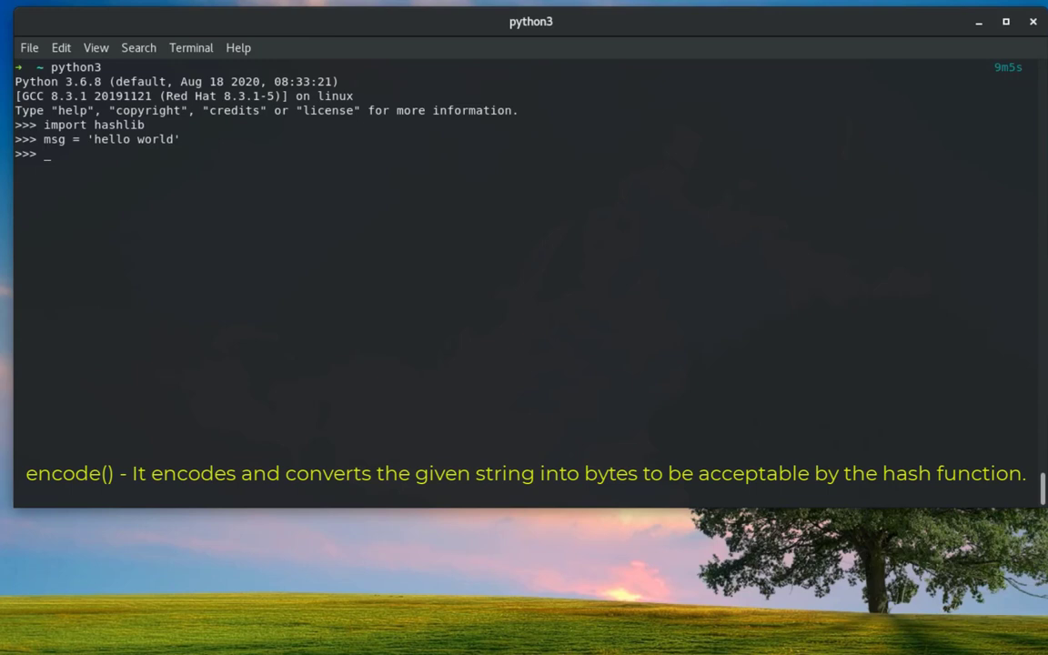
# Encode msg to bytes with msg_enc = msg.encode() and begin the next hash line
pyautogui.write('msg')
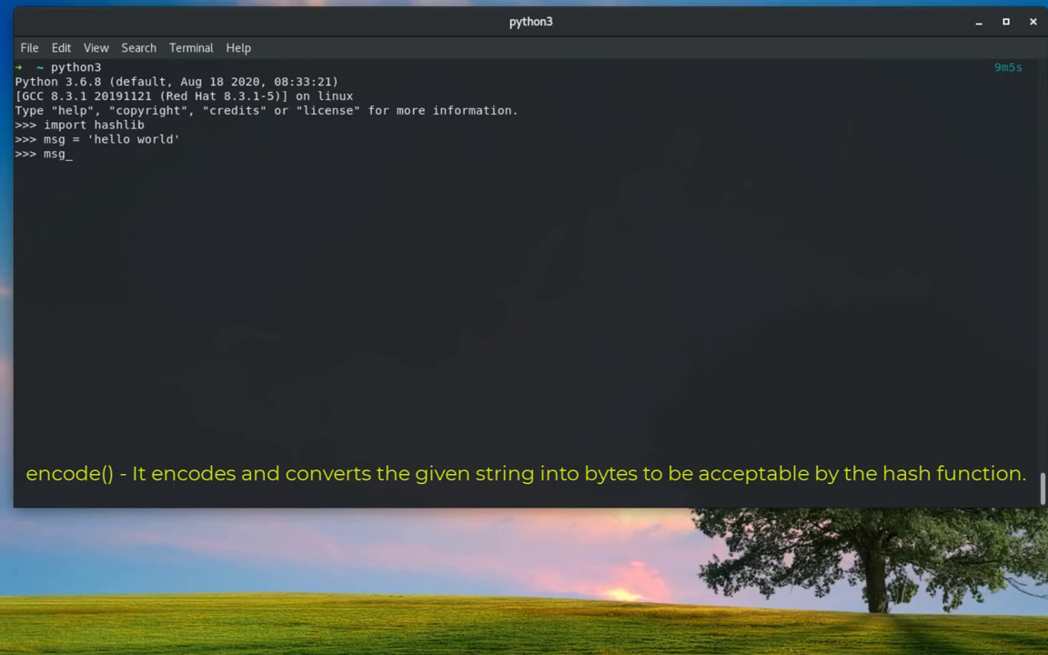
pyautogui.write('_enc')
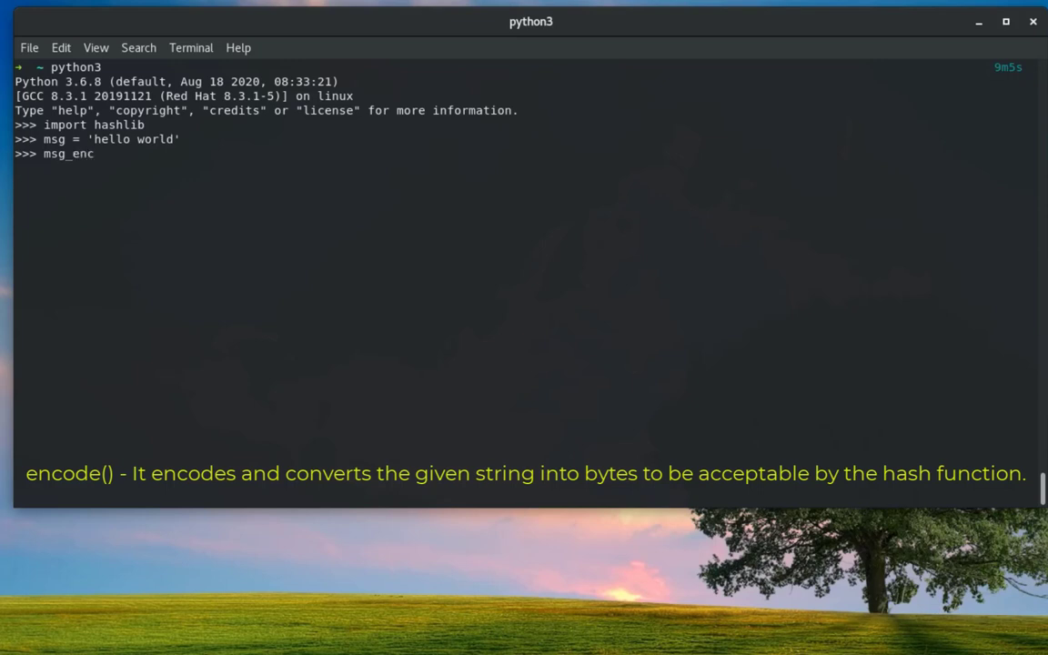
pyautogui.write('=')
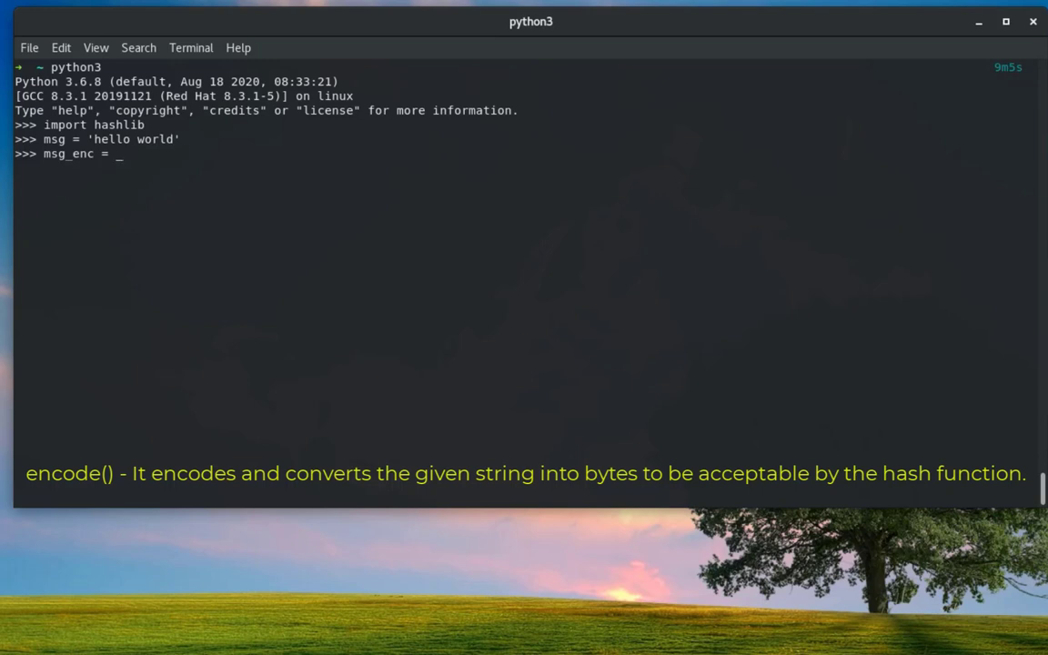
pyautogui.write('msg')
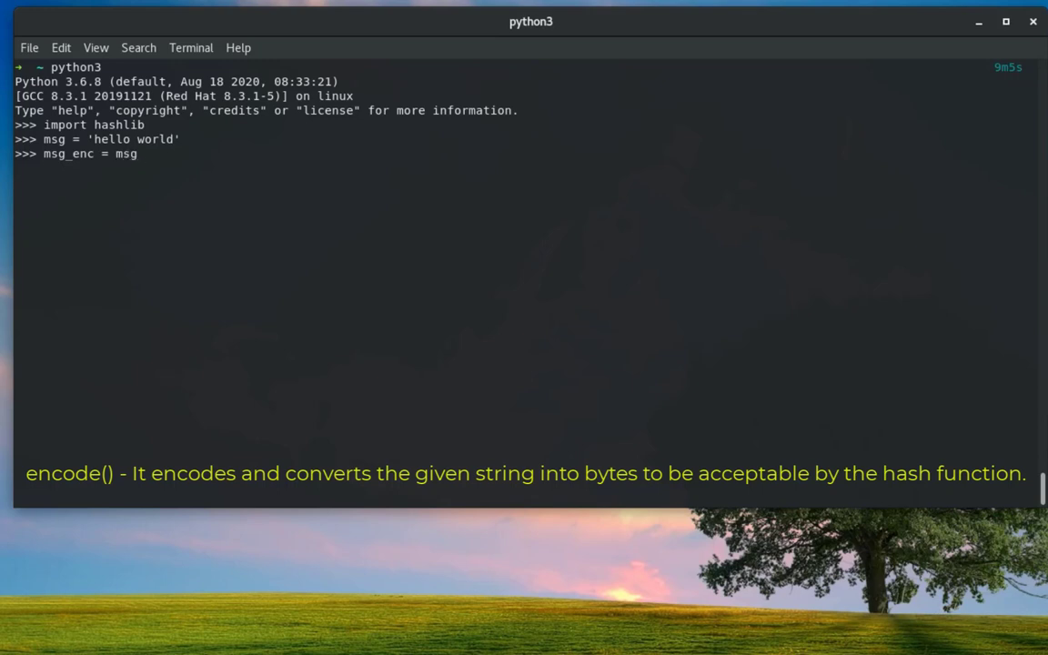
pyautogui.write('.')
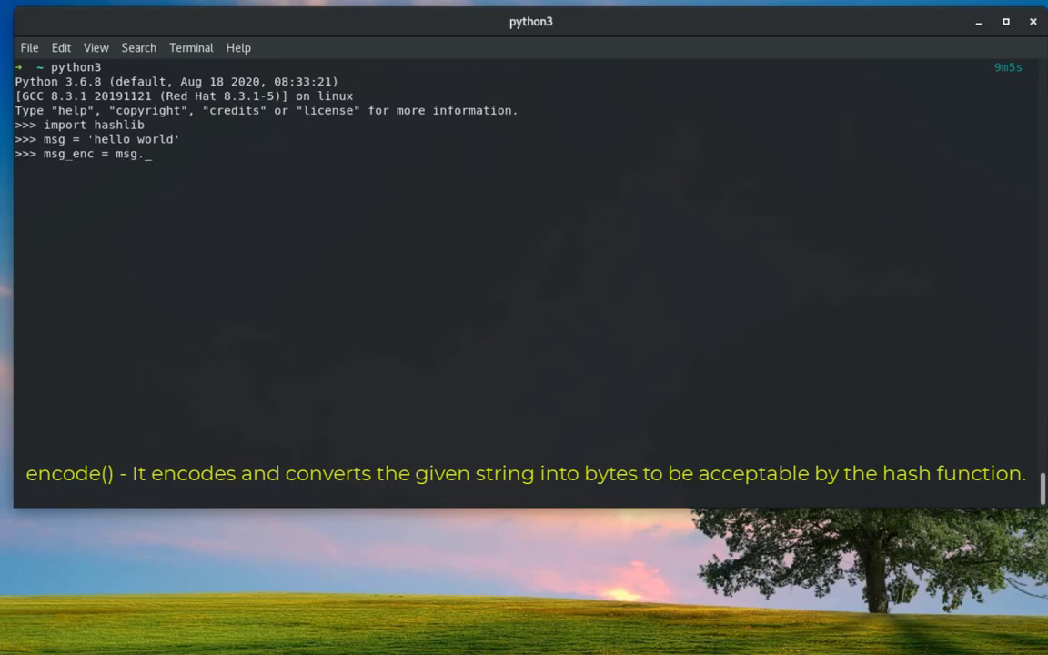
pyautogui.write('enco')
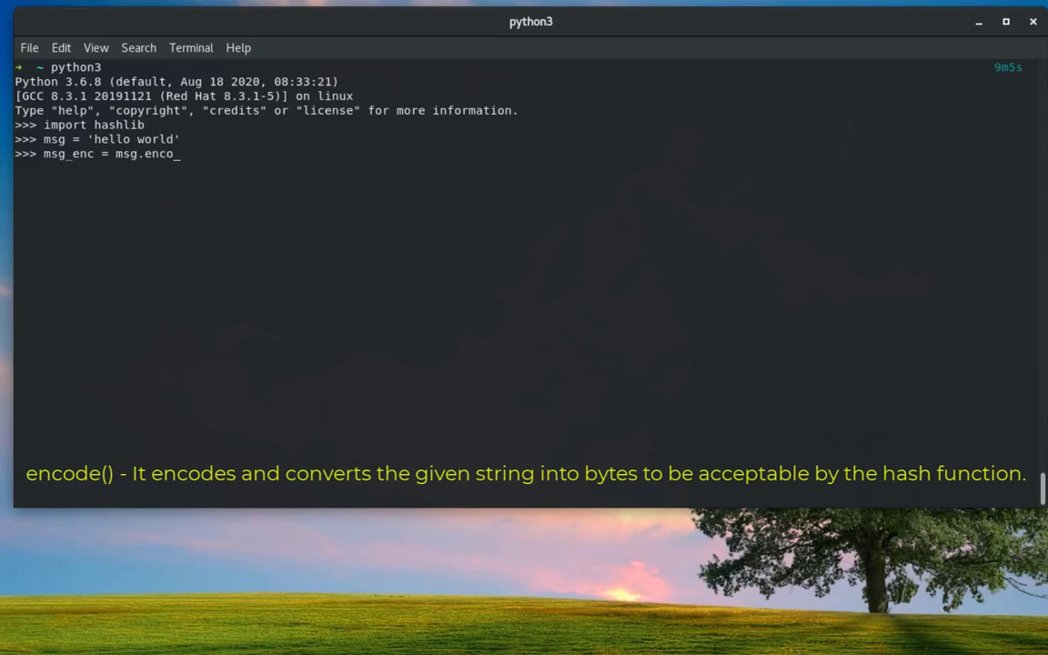
pyautogui.write('de(')
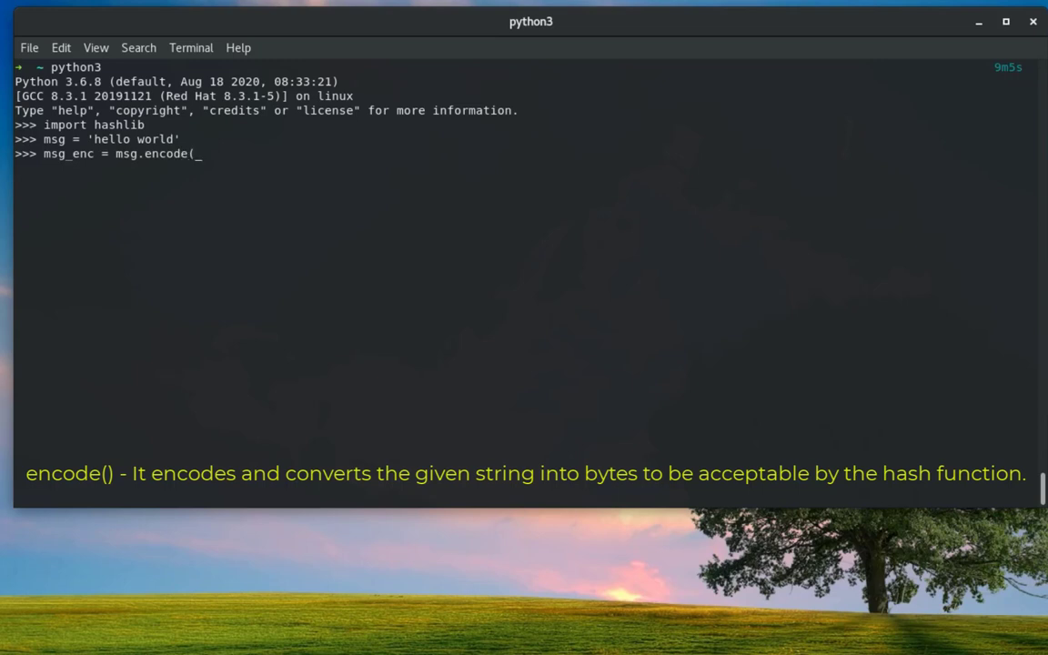
pyautogui.write(')')
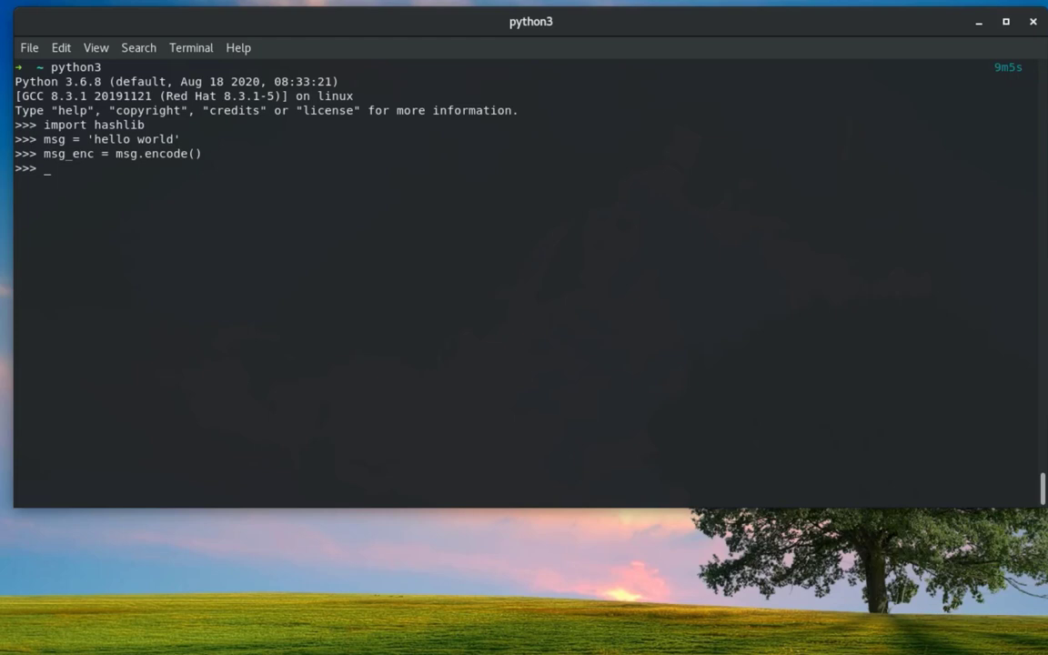
pyautogui.write('hash')
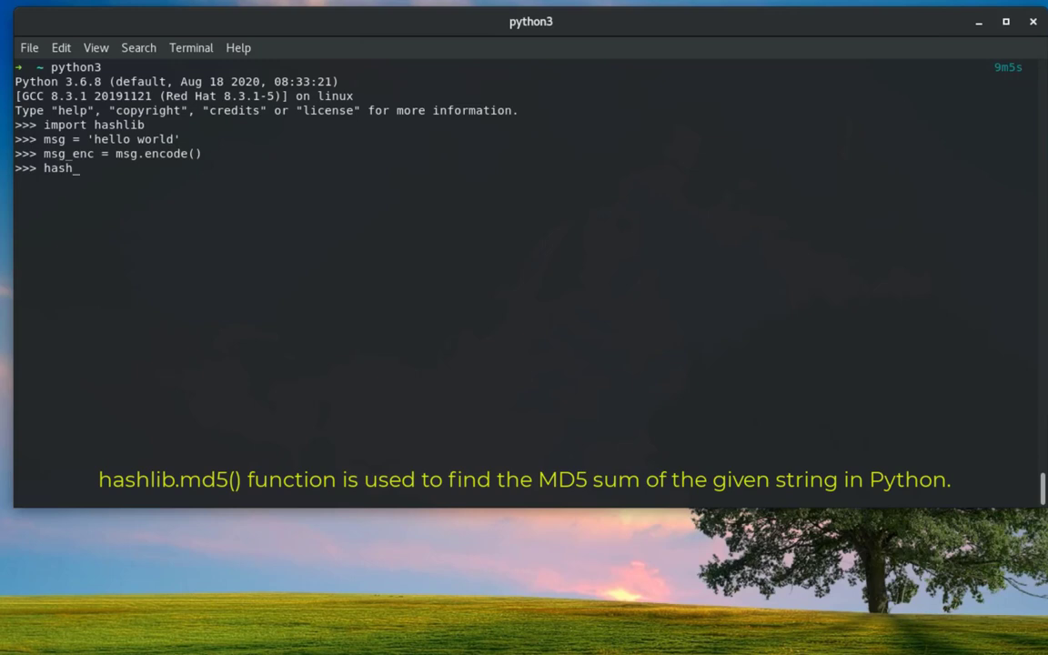
# Run hash_md5 = hashlib.md5(msg_enc) to build the MD5 hash object
pyautogui.write('_')
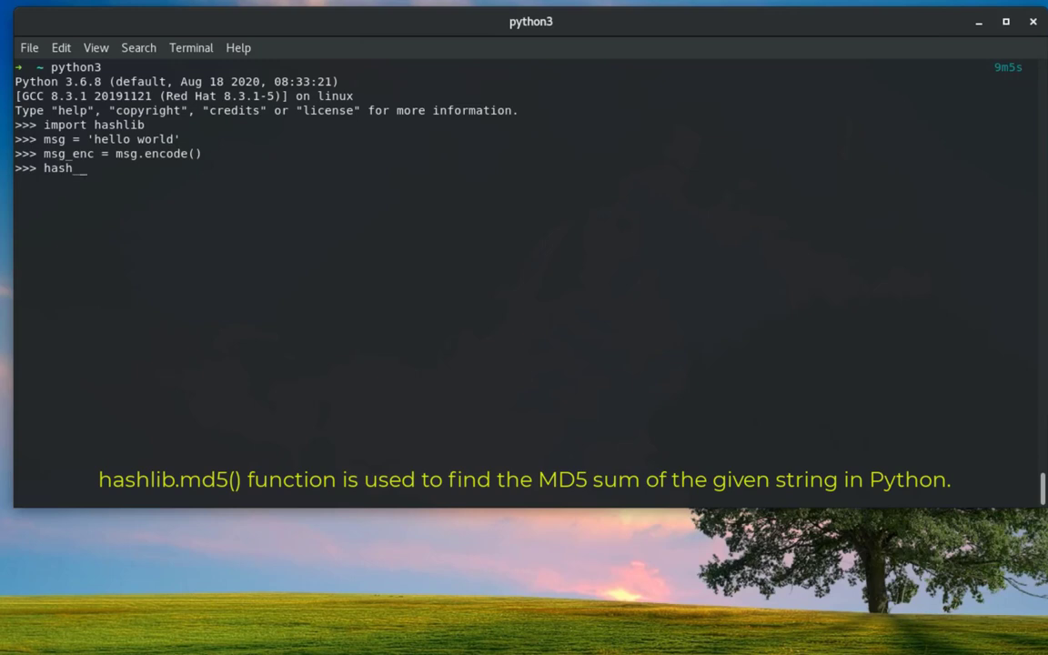
pyautogui.write('md5 =')
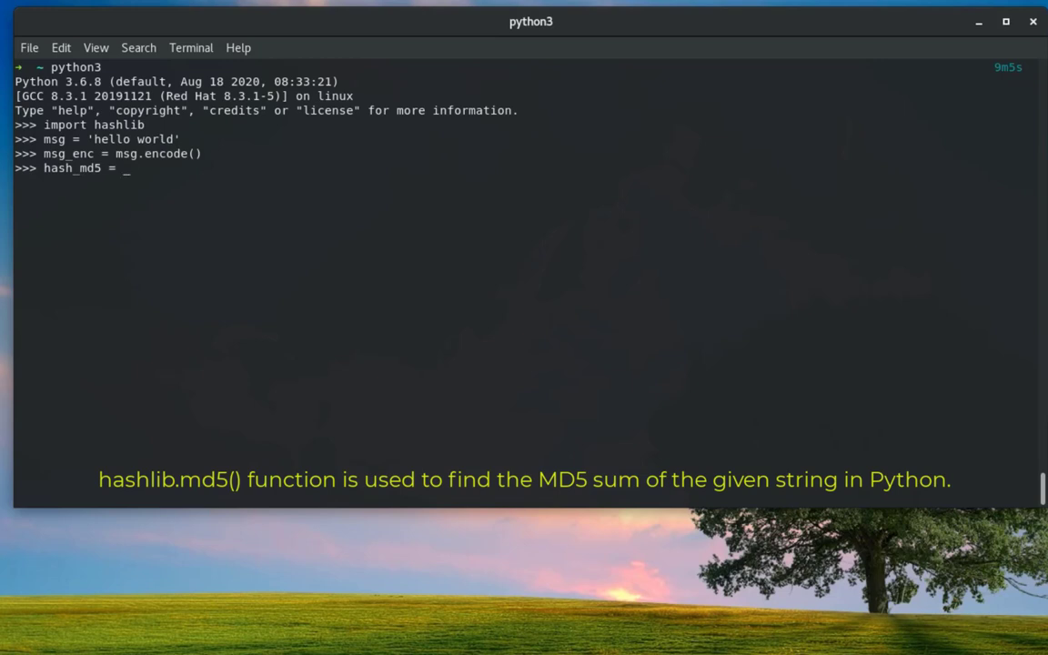
pyautogui.write('hash')
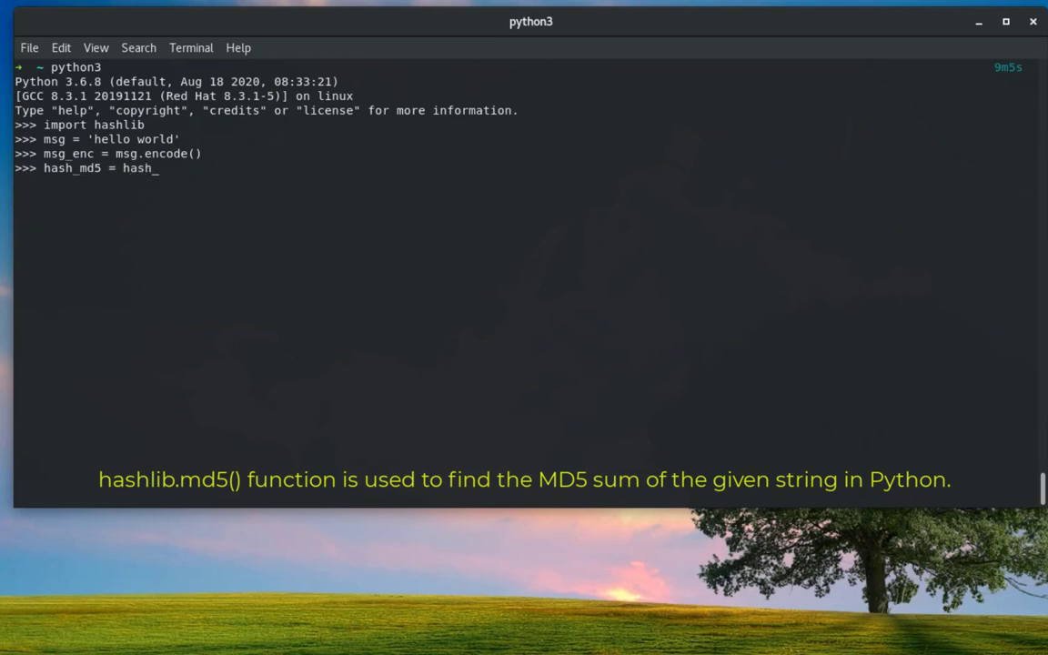
pyautogui.write('lib')
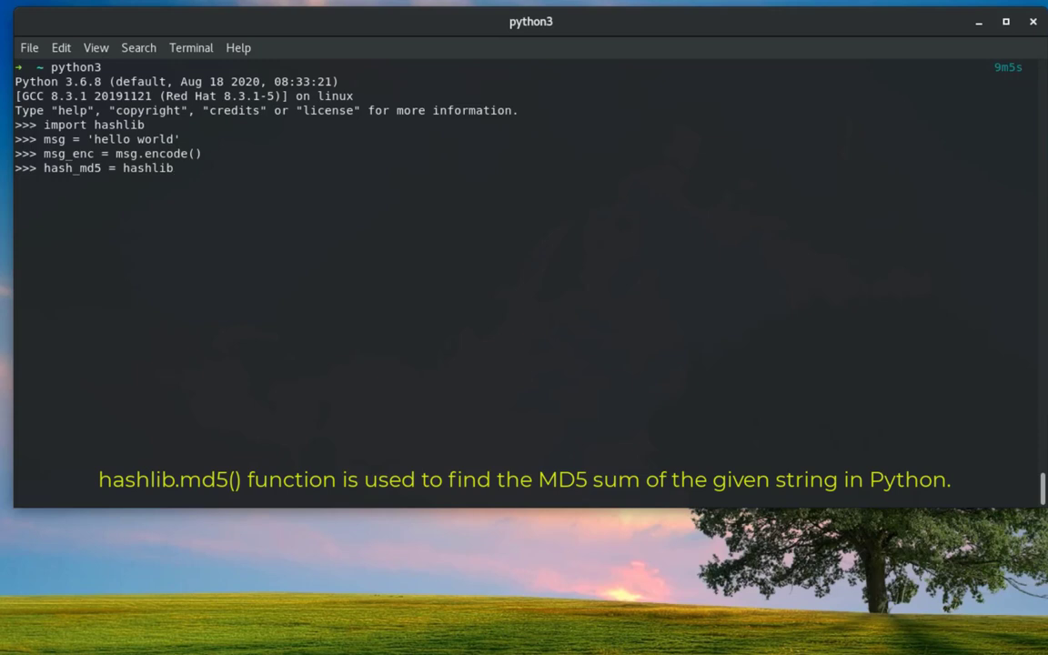
pyautogui.write('.md')
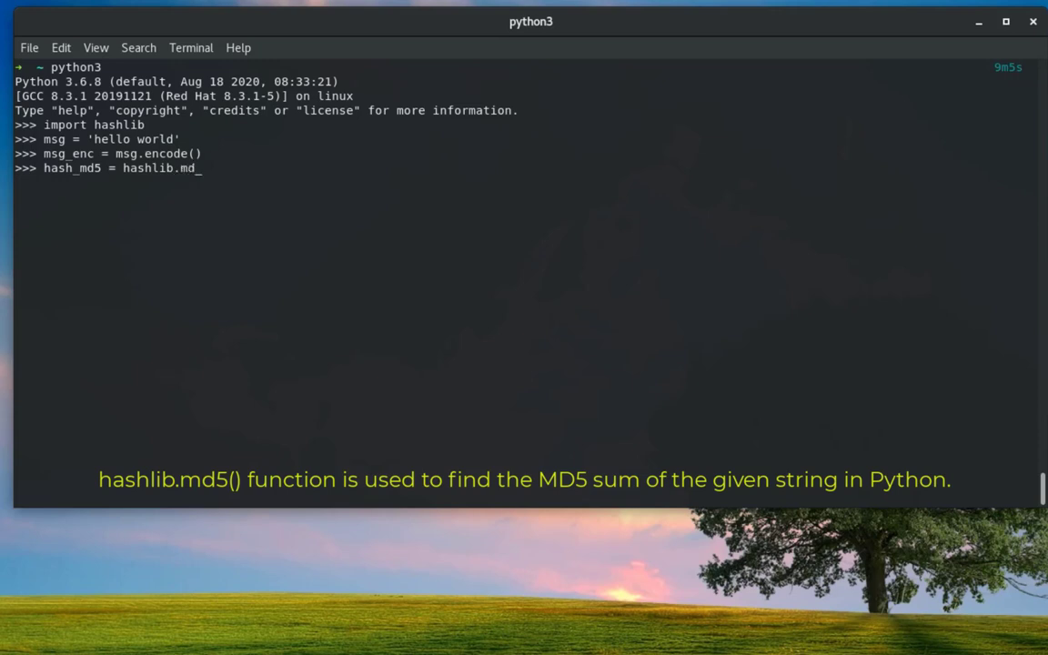
pyautogui.write('5')
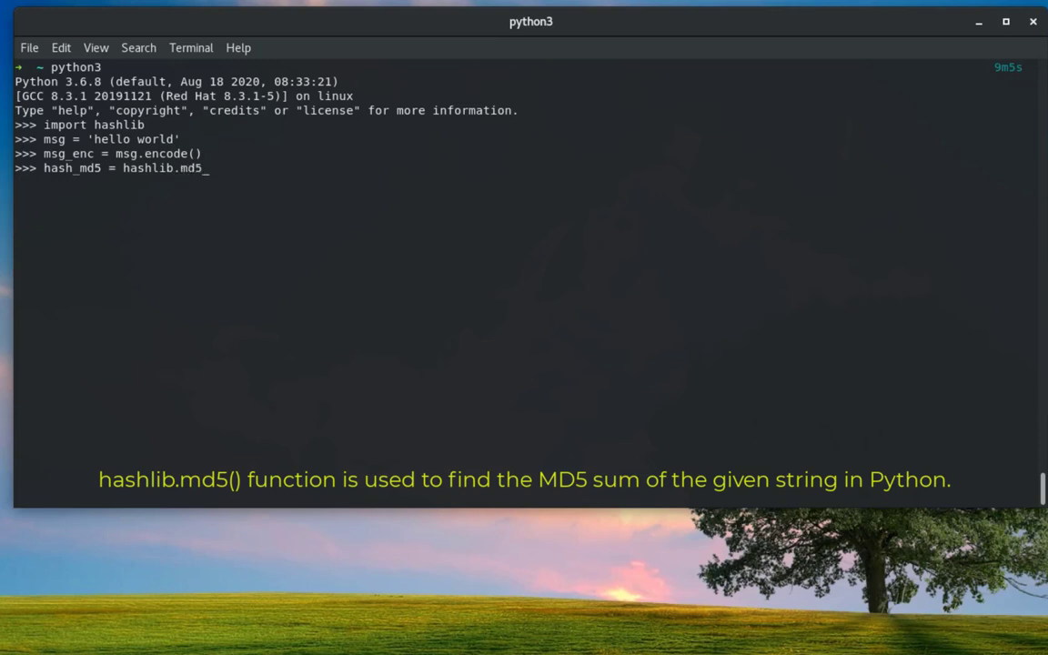
pyautogui.write('(msg_')
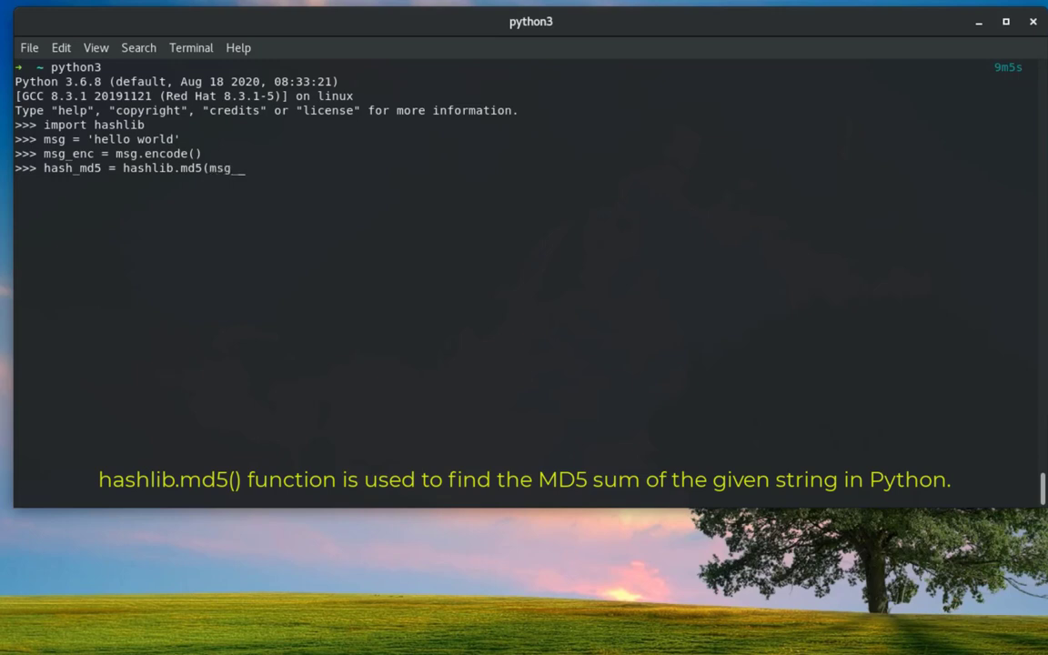
pyautogui.write('enc')
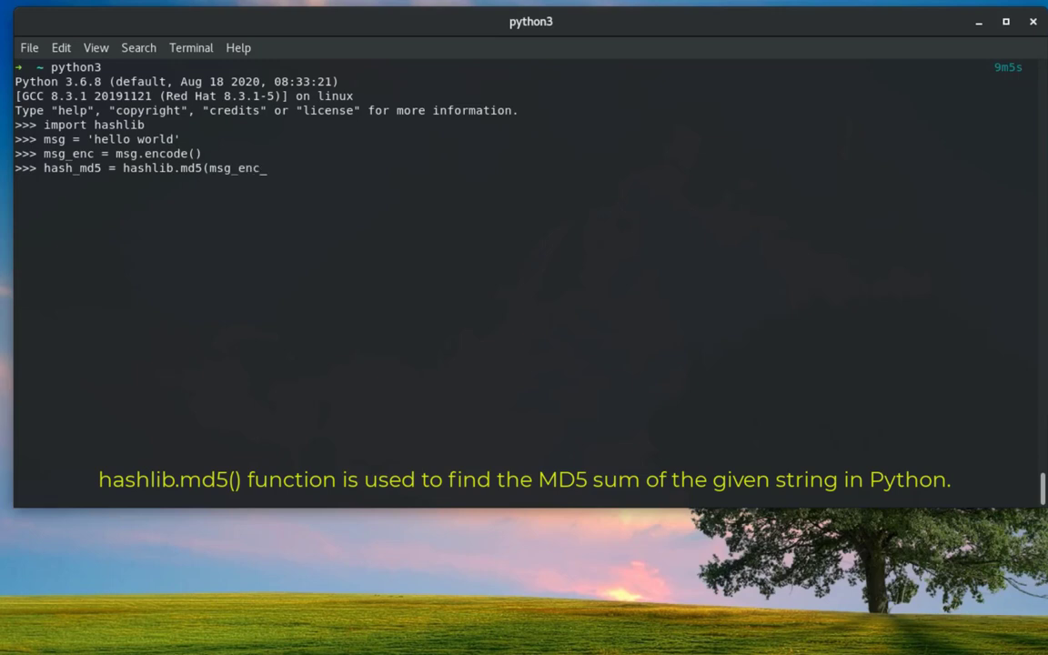
pyautogui.write(')')
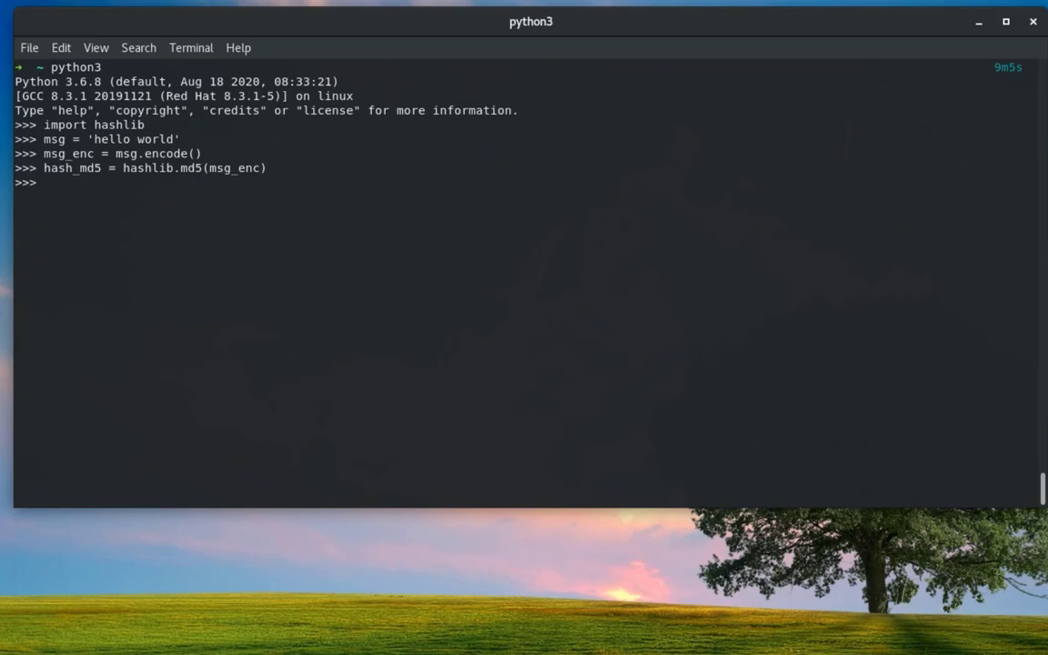
pyautogui.write('hasg')
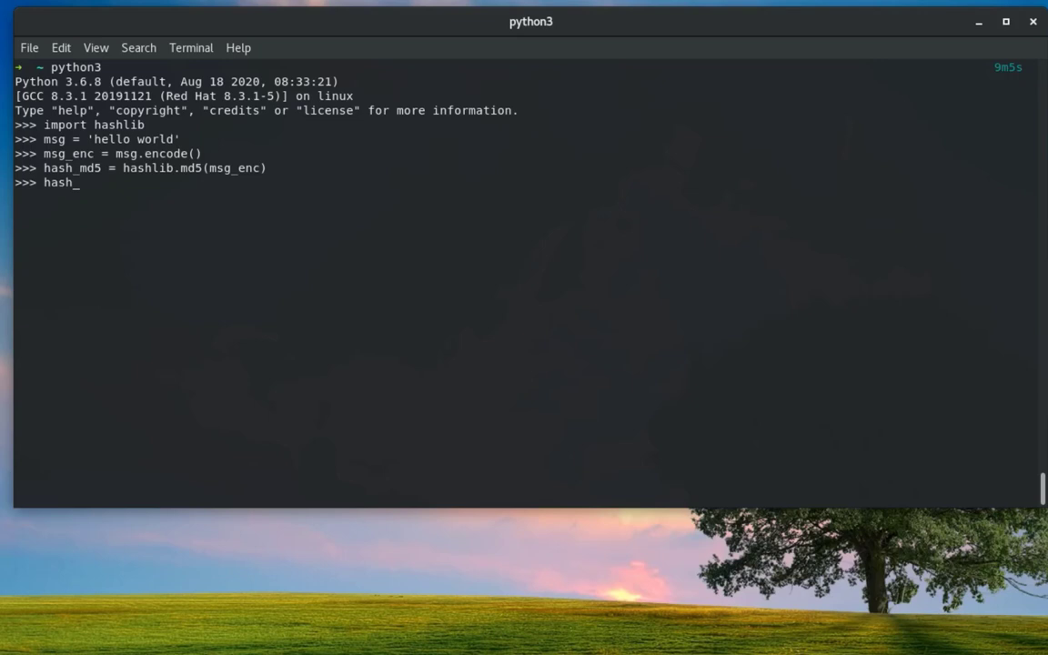
# Write hash_sha1 = hashlib.sha1(msg_enc) at the prompt, not yet run
pyautogui.write('sha1 =')
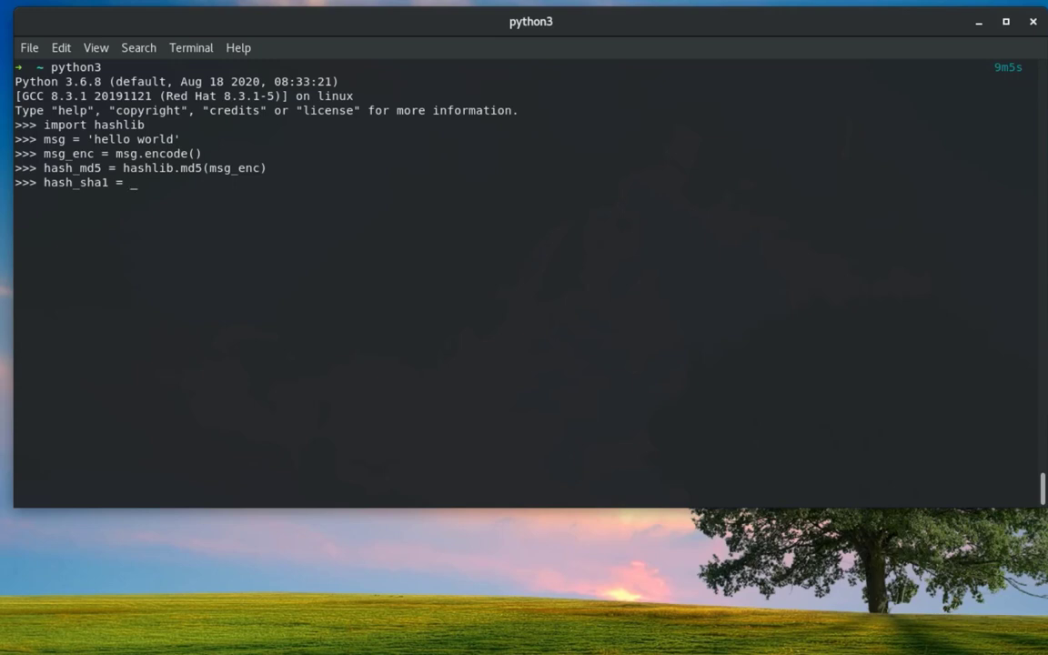
pyautogui.write('has')
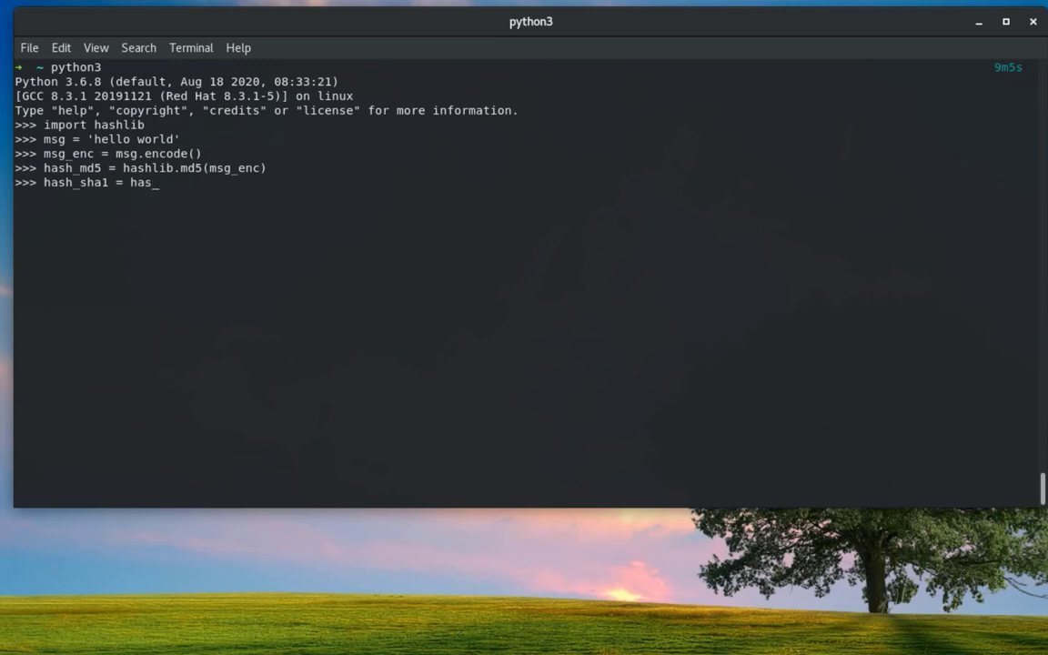
pyautogui.write('hli')
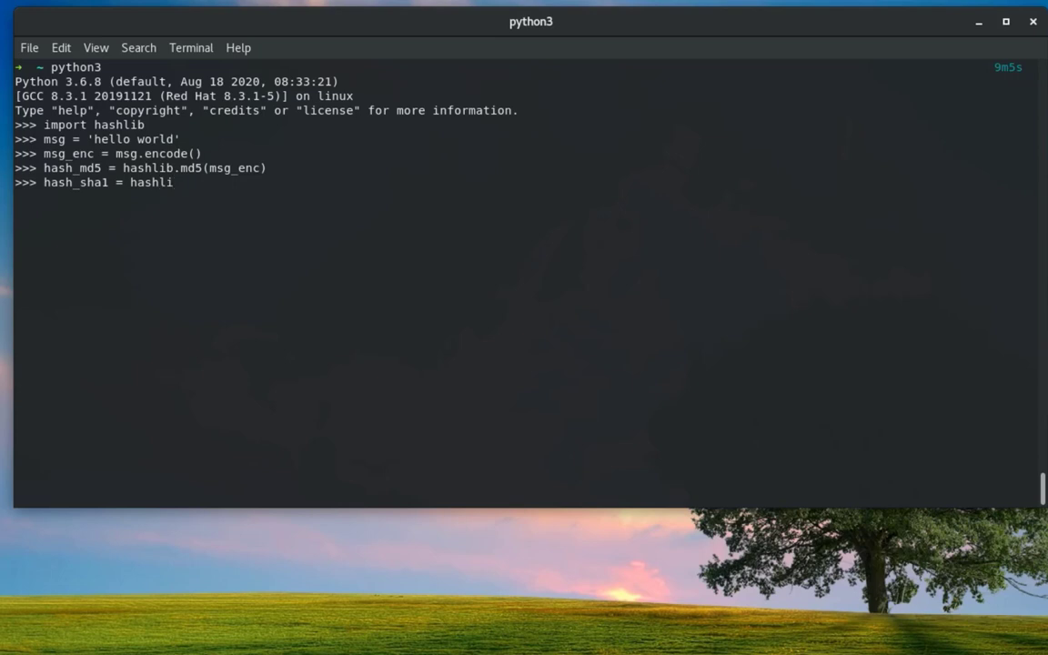
pyautogui.write('b.')
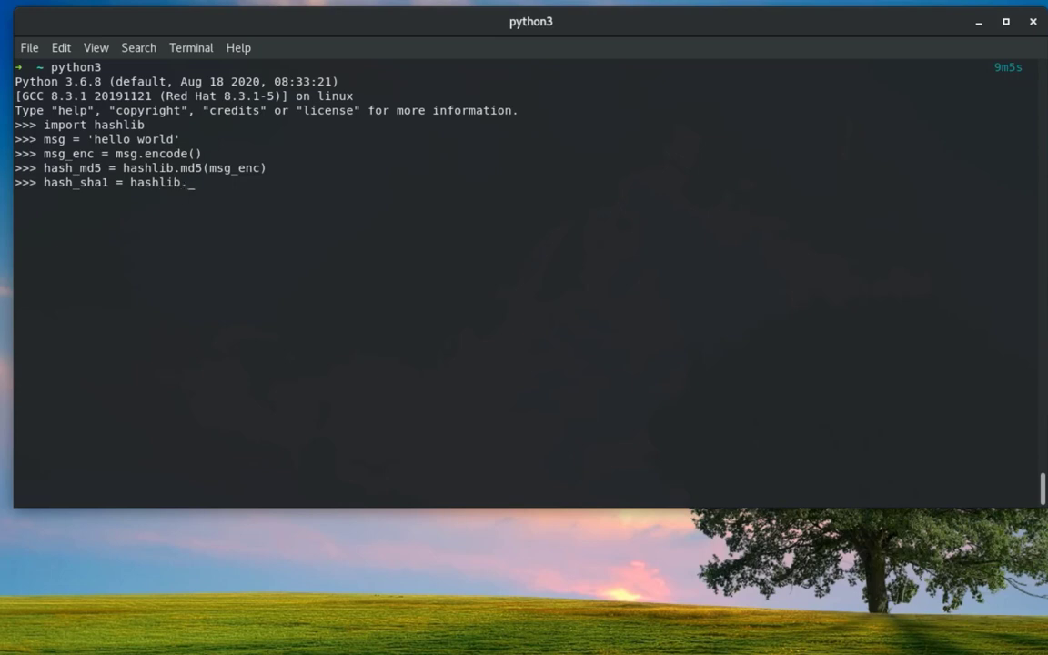
pyautogui.write('sha')
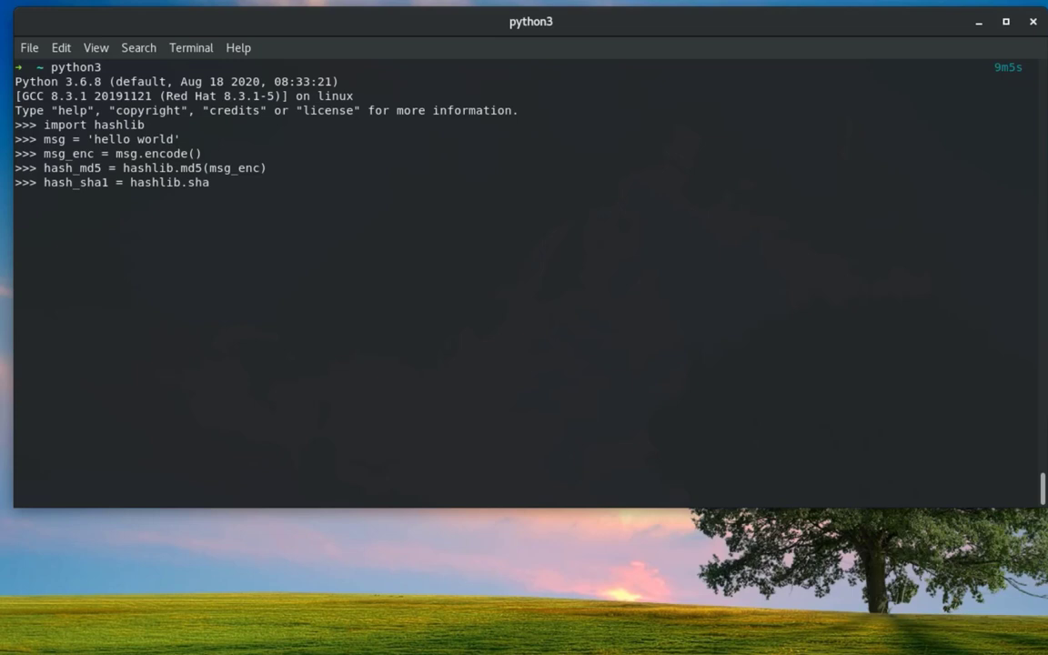
pyautogui.write('1')
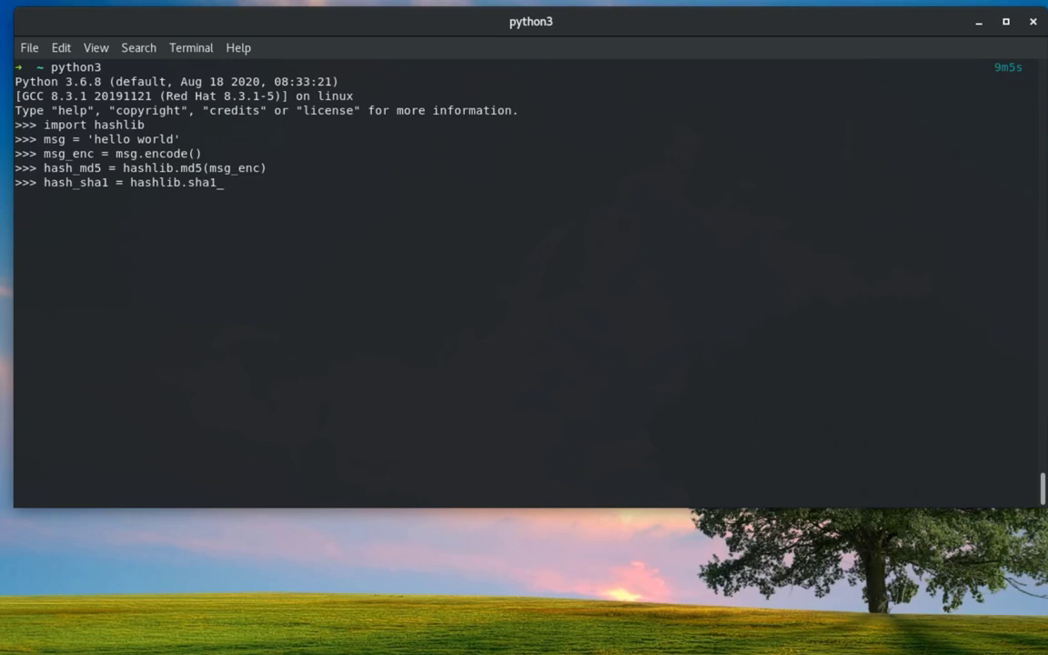
pyautogui.write('(')
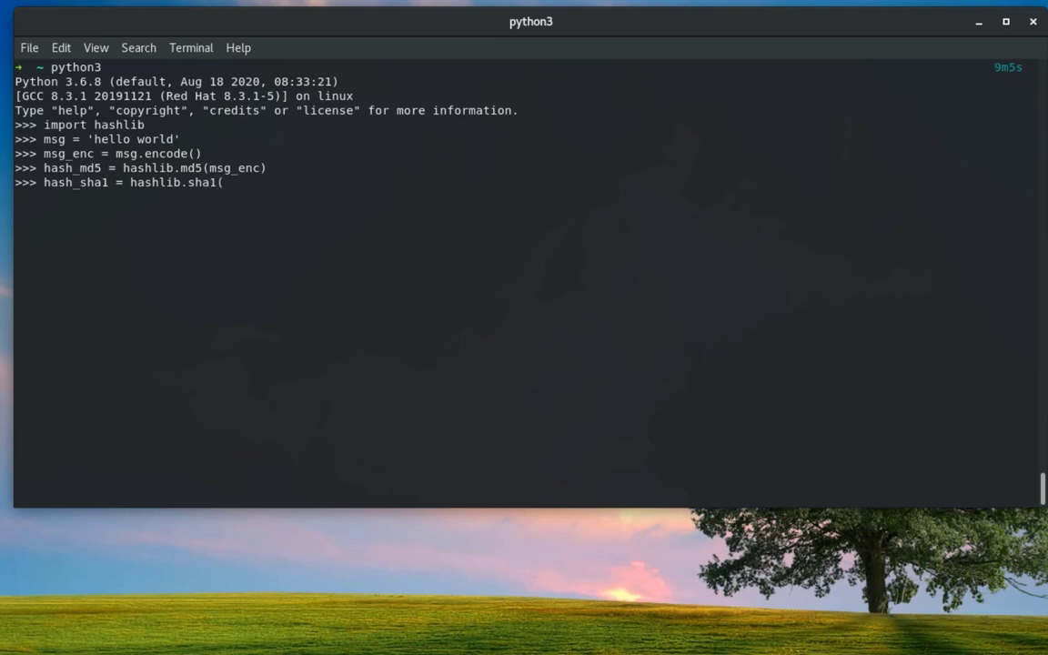
pyautogui.write('msg')
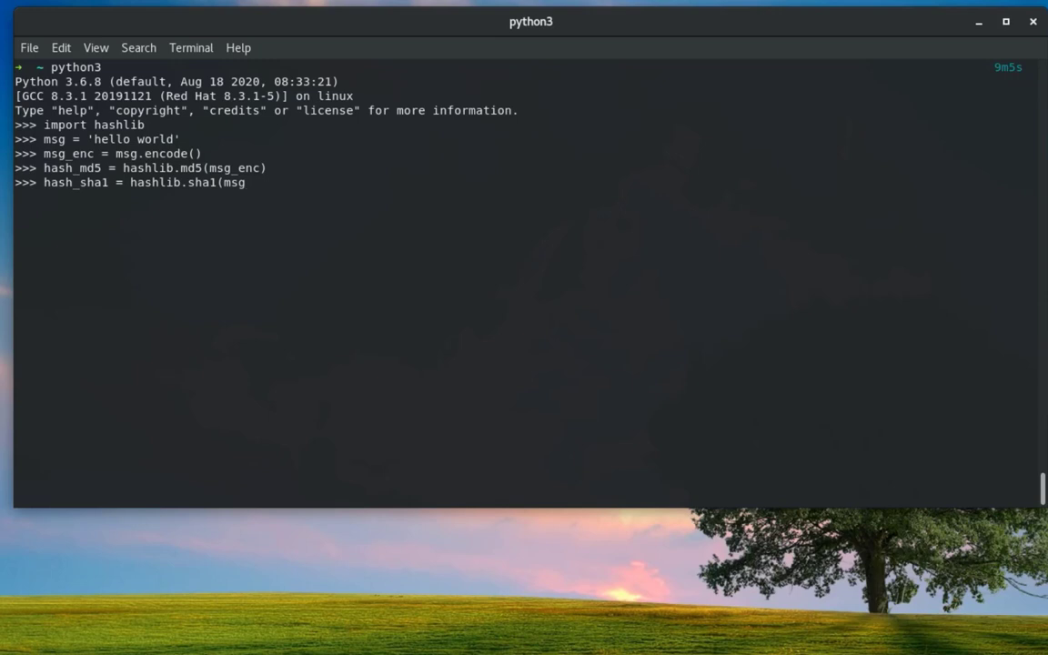
pyautogui.write('_')
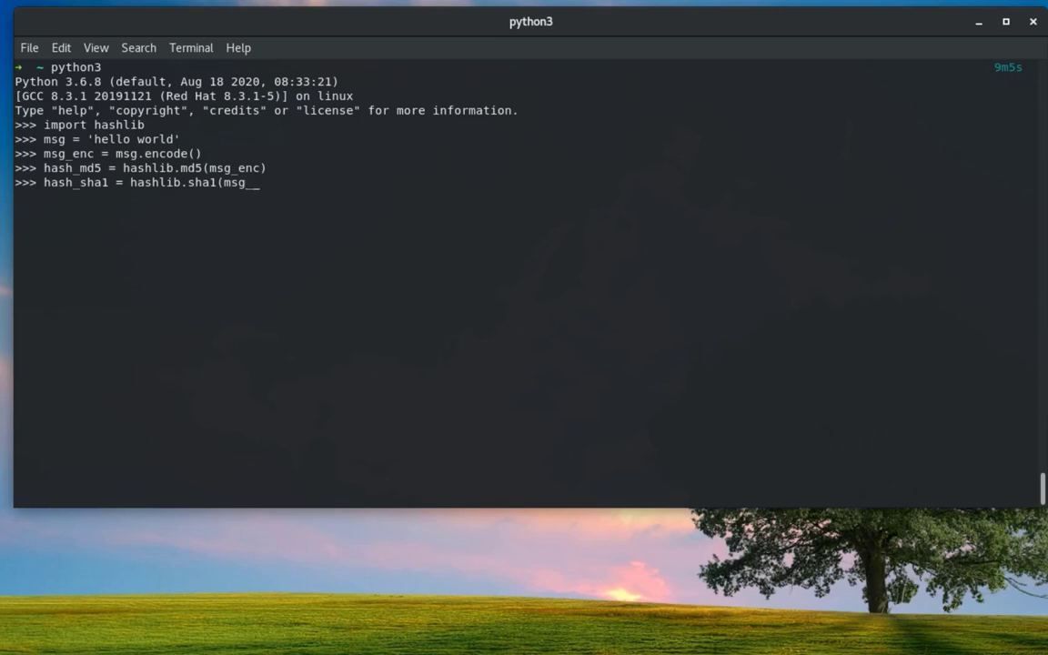
pyautogui.write('enc')
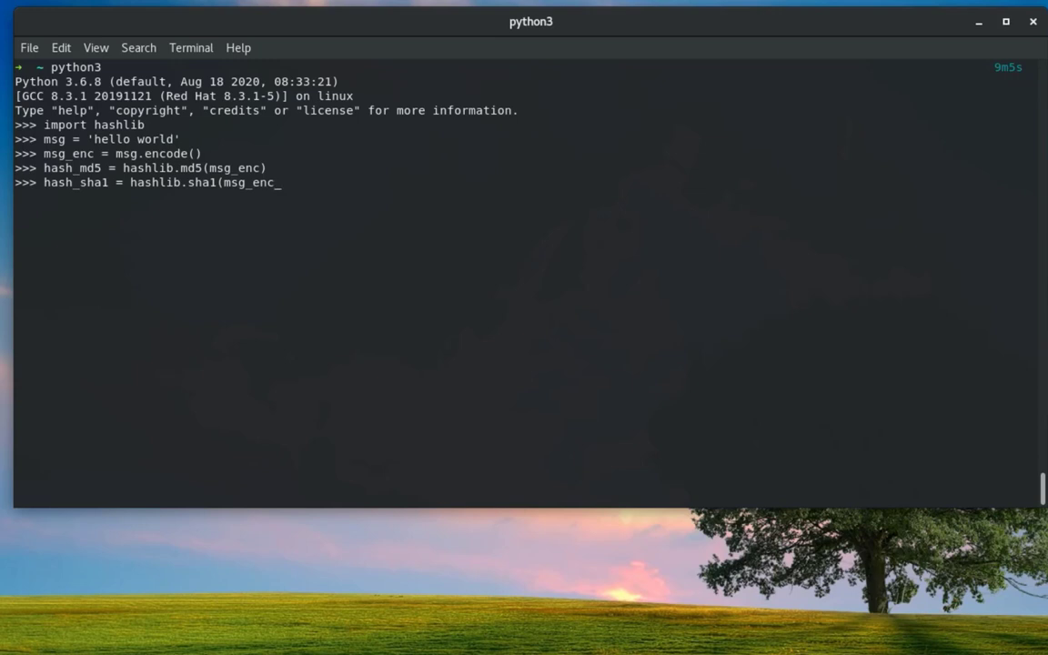
pyautogui.write(')')
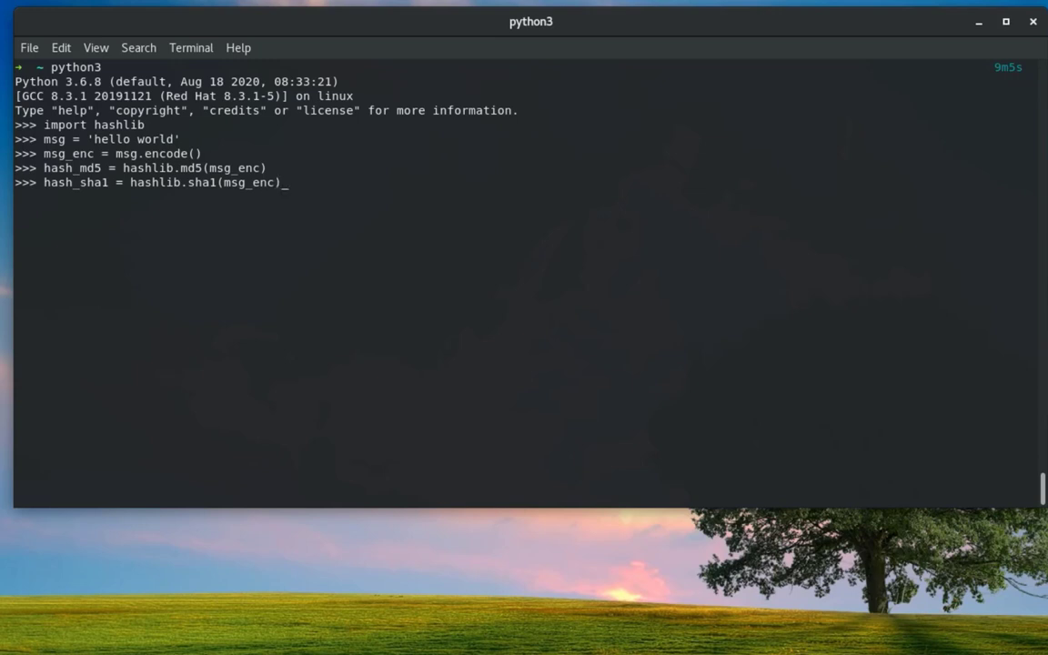
# Run hash_sha256 = hashlib.sha256(msg_enc) to build the SHA256 hash object
pyautogui.write('ha')
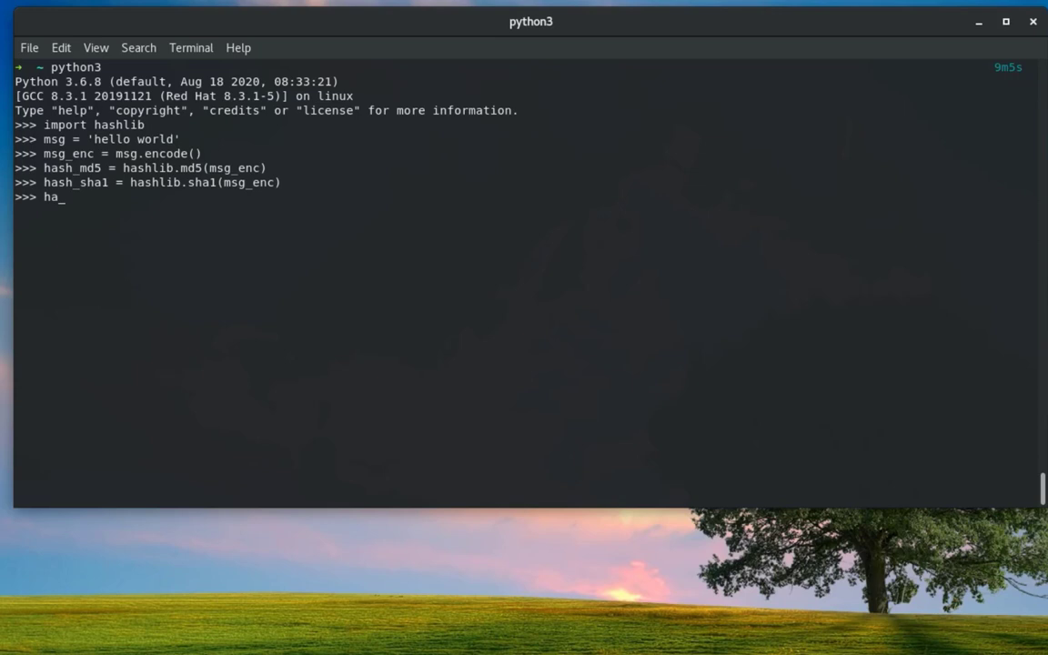
pyautogui.write('sh_')
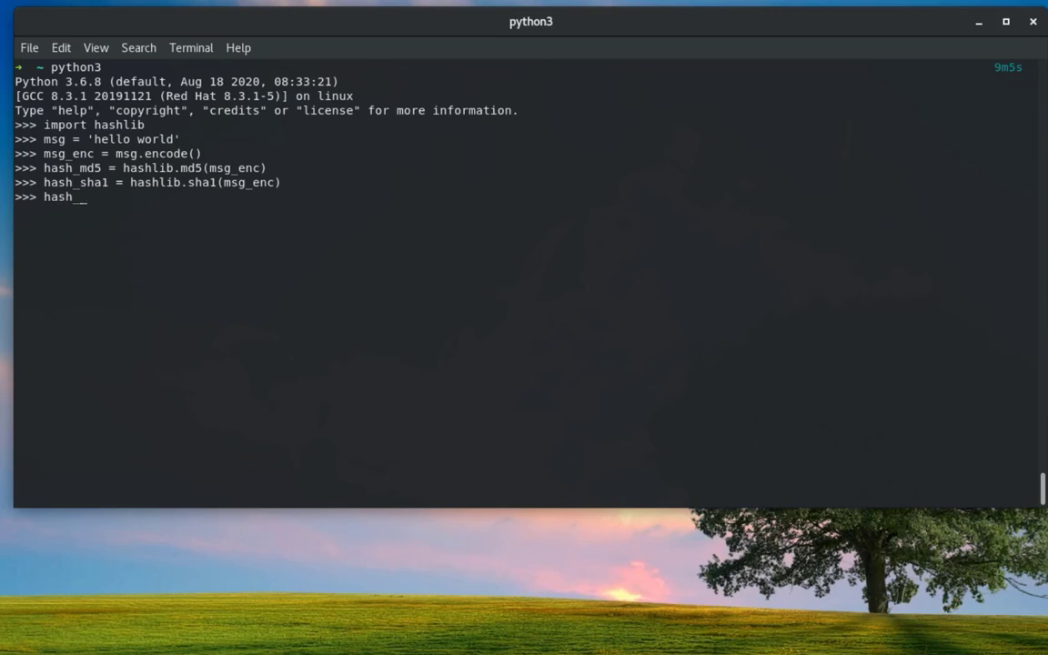
pyautogui.write('sha')
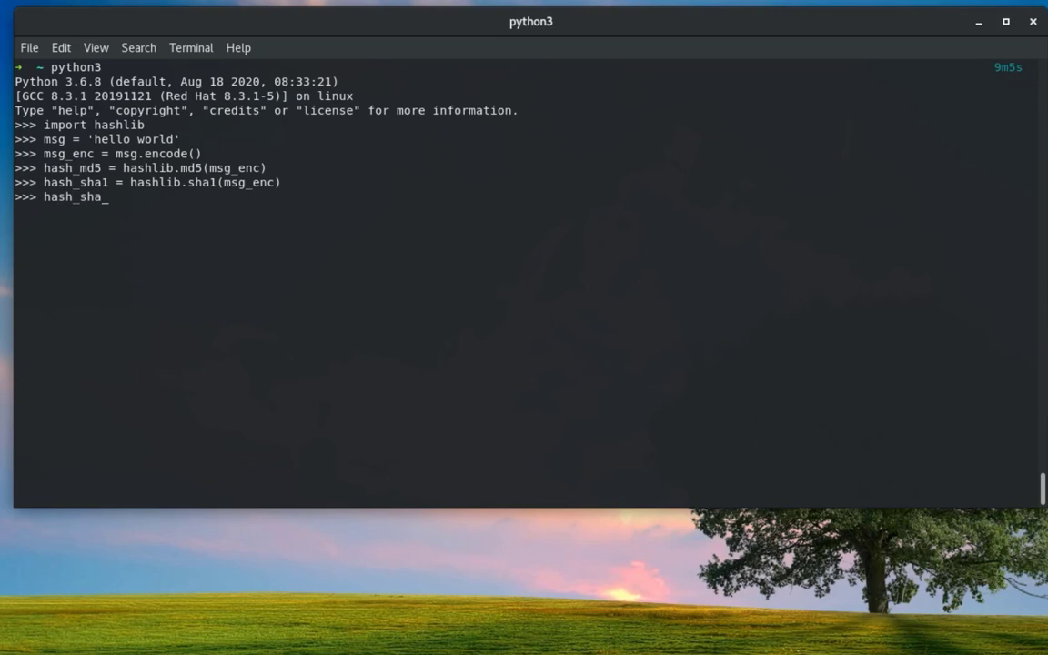
pyautogui.write('25')
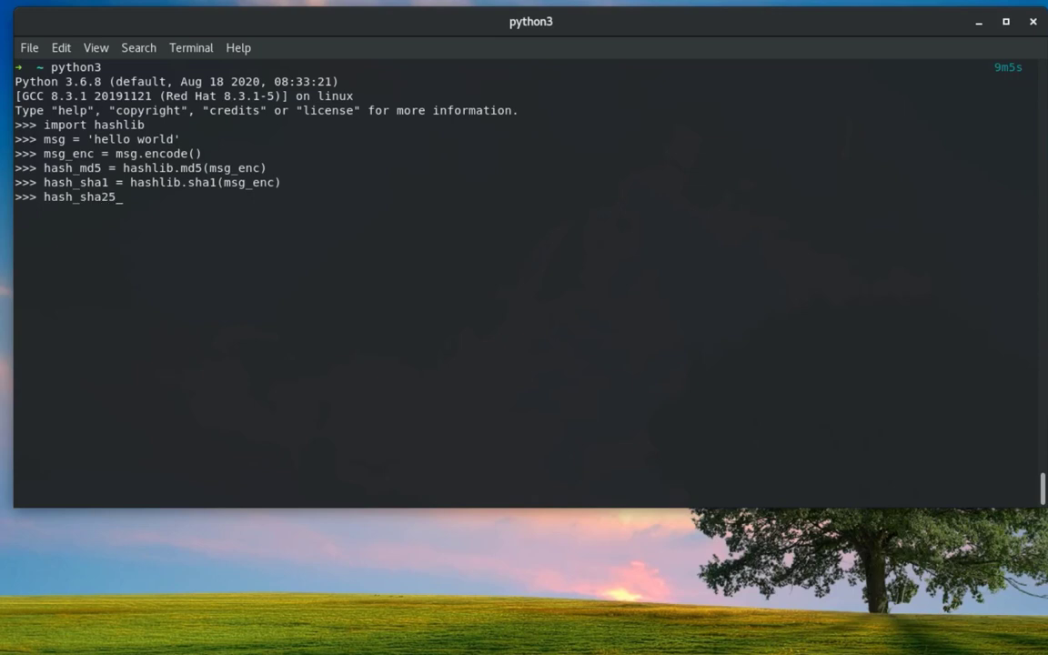
pyautogui.write('6')
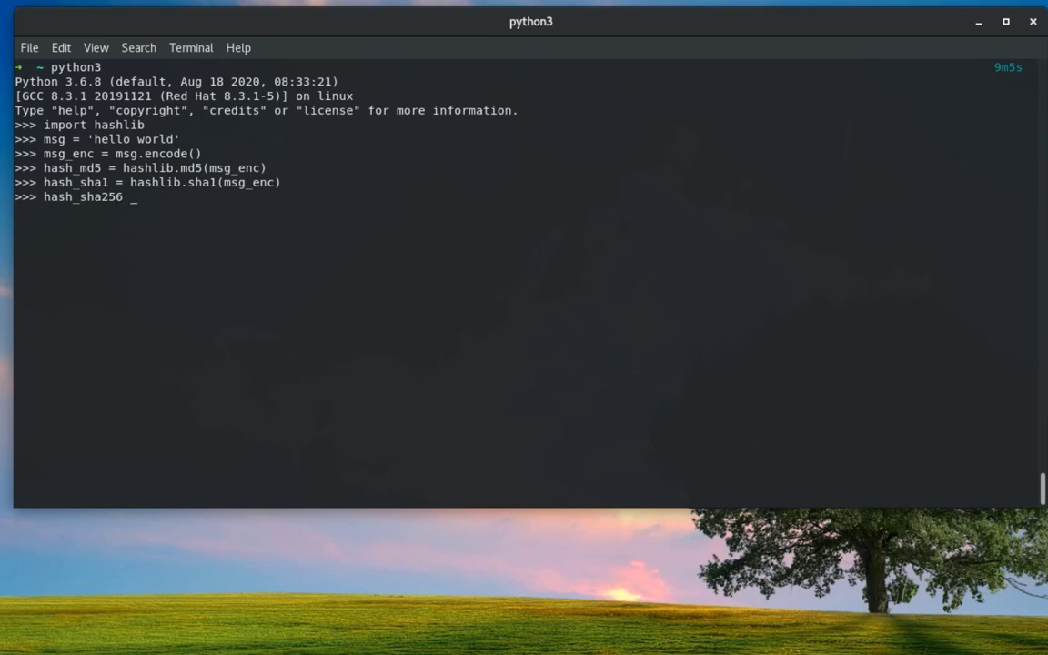
pyautogui.write('=')
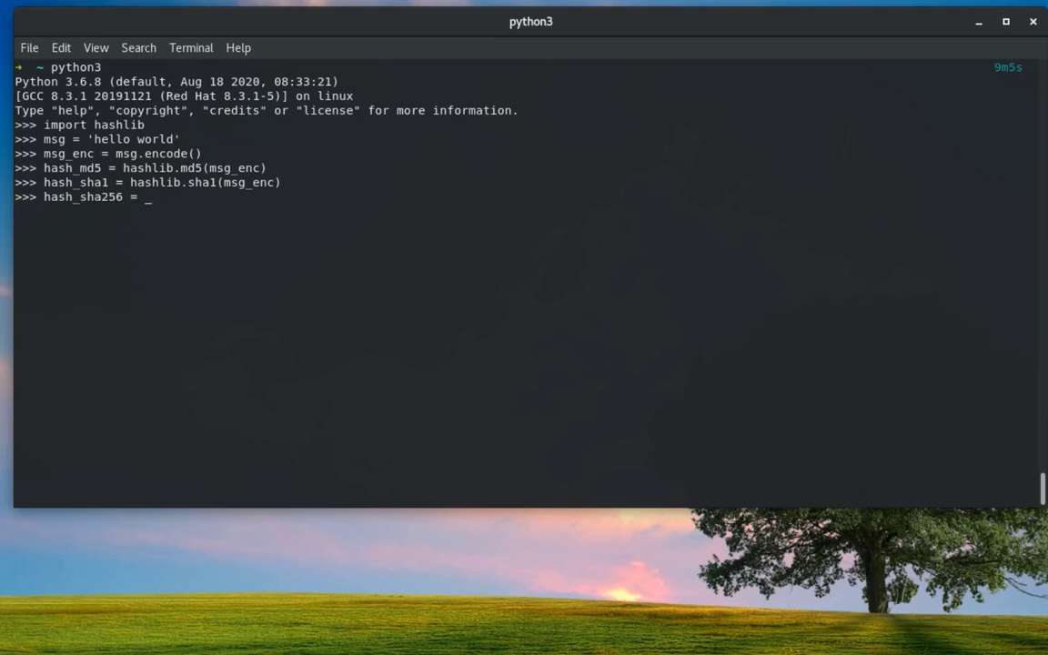
pyautogui.write('hashli')
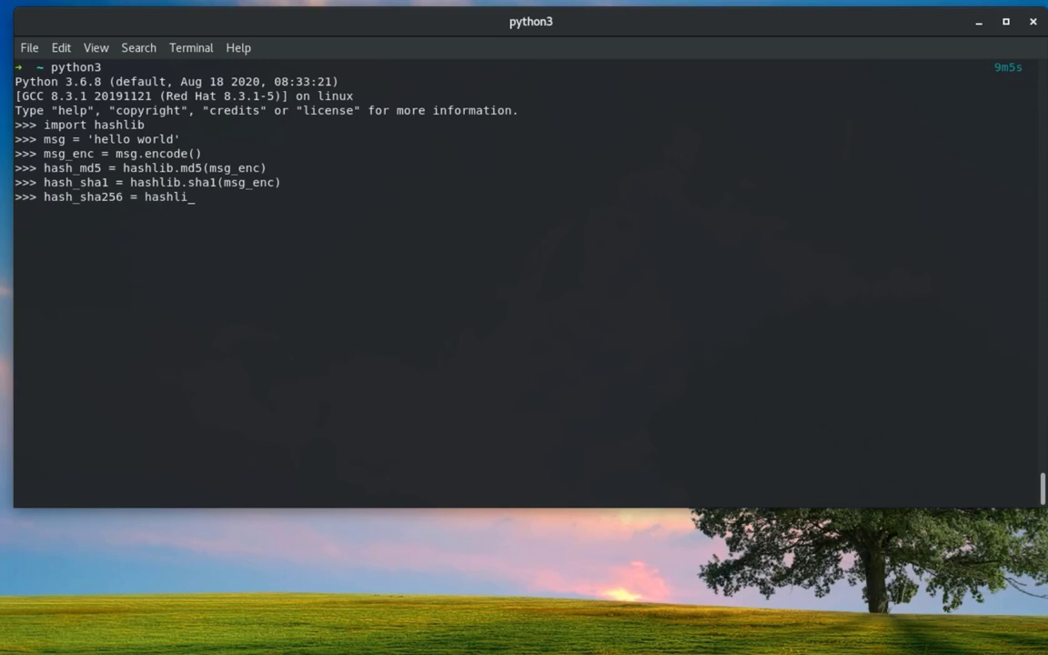
pyautogui.write('b.')
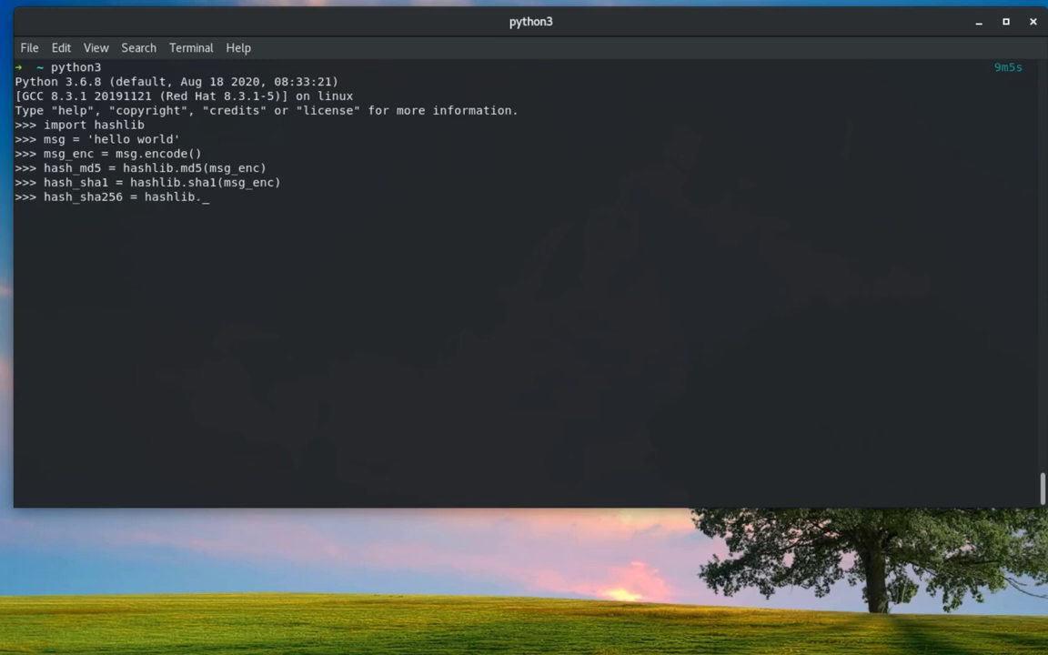
pyautogui.write('sha')
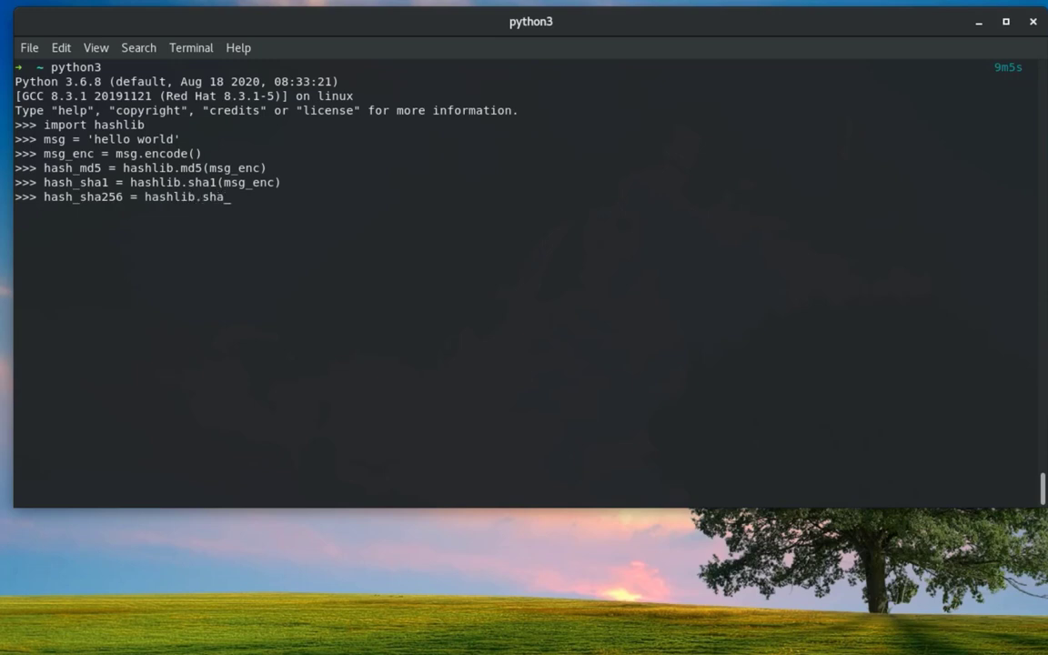
pyautogui.write('256')
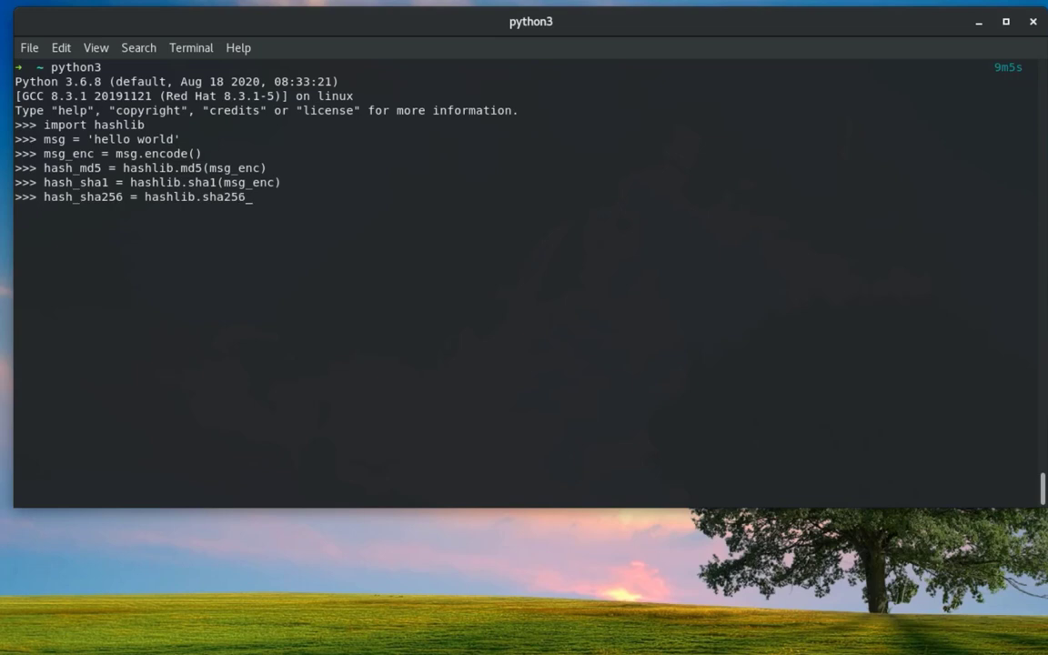
pyautogui.write('(')
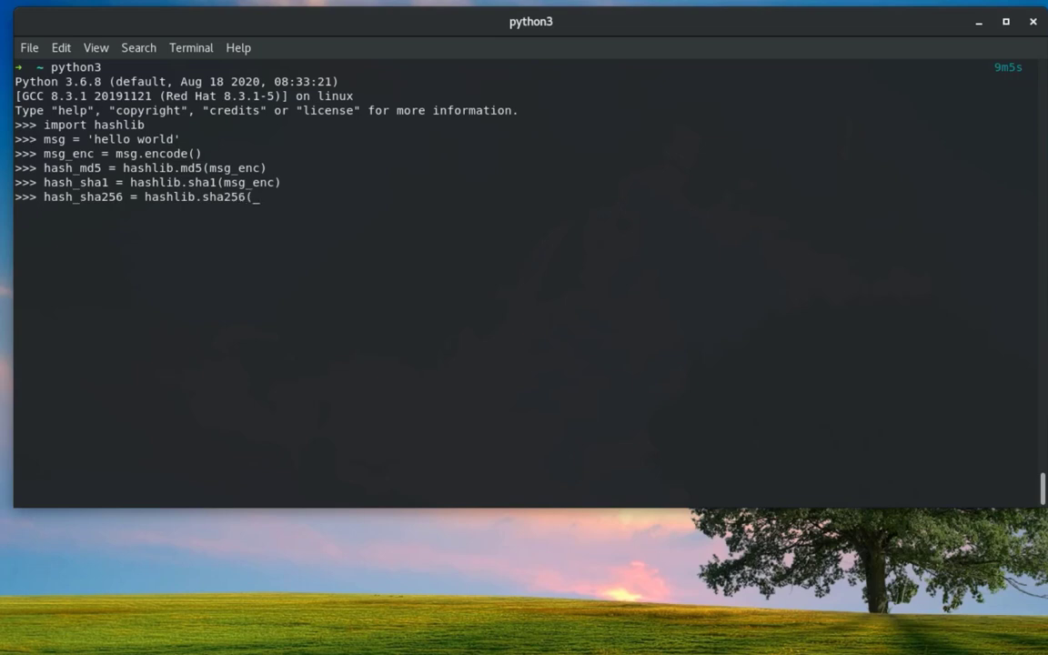
pyautogui.write('msg_')
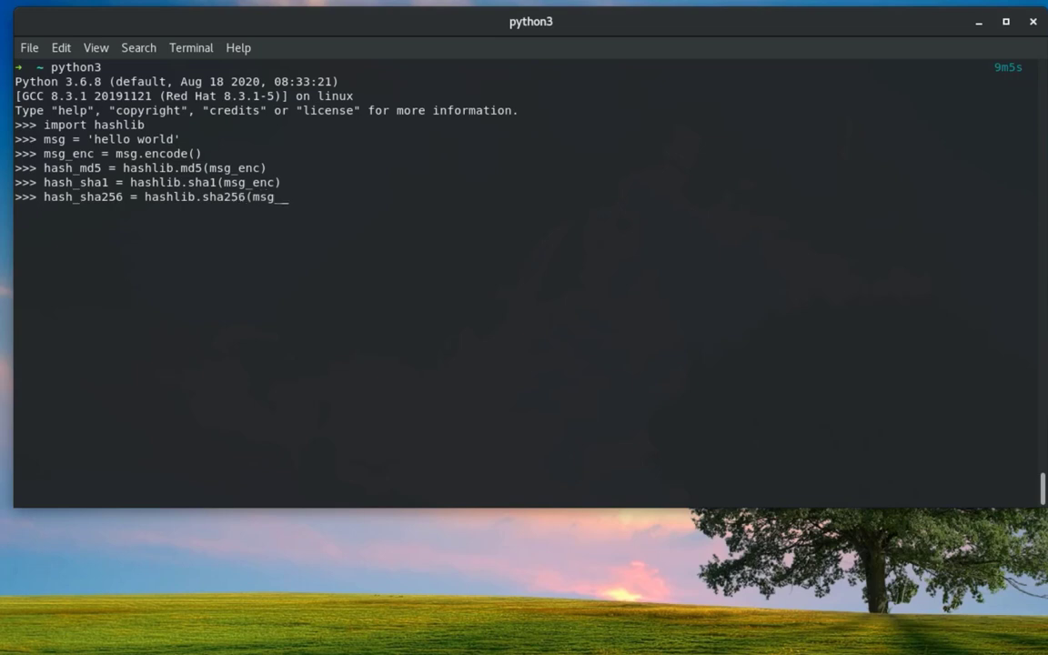
pyautogui.write('enc)')
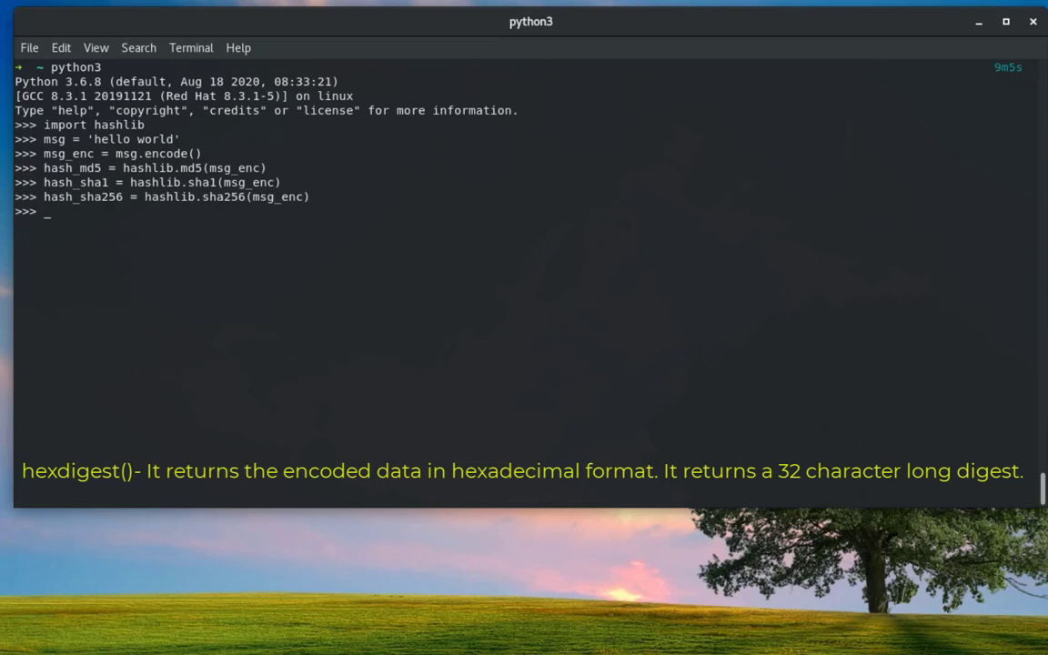
# Run print(hash_md5.hexdigest()) showing 5eb63bbbe01eeed093cb22bb8f5acdc3, then recall the line
pyautogui.write('prin')
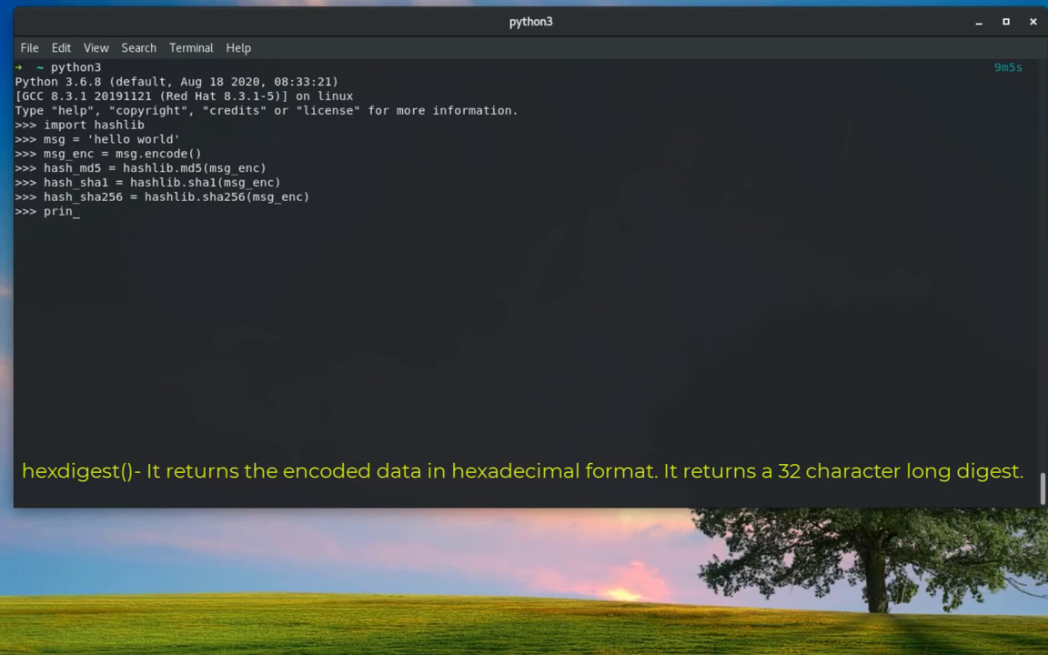
pyautogui.write('t(')
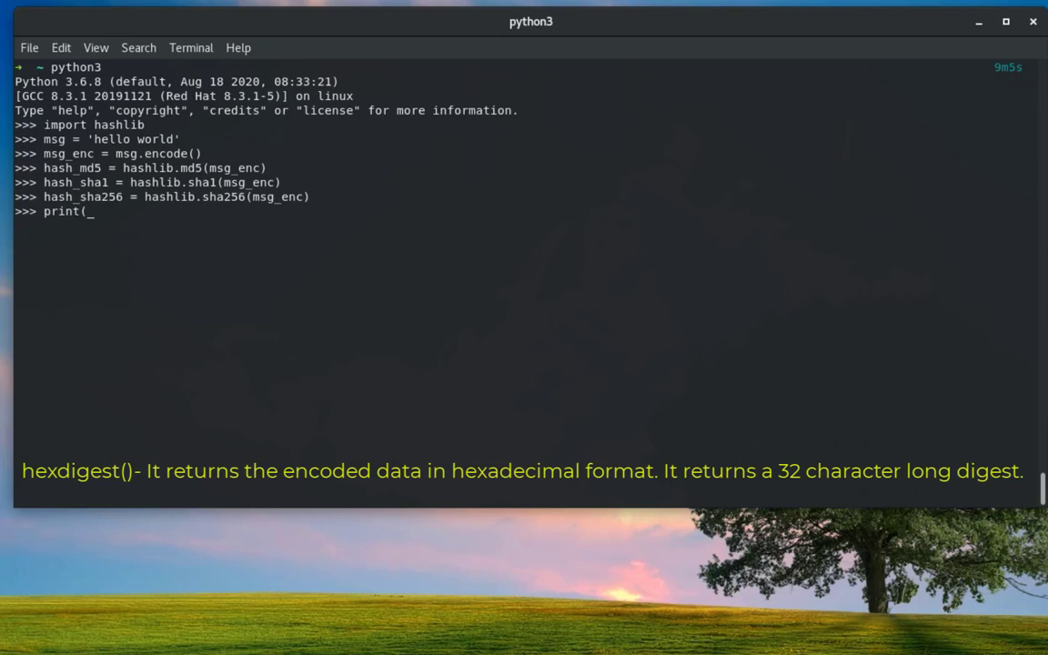
pyautogui.write('hash_m')
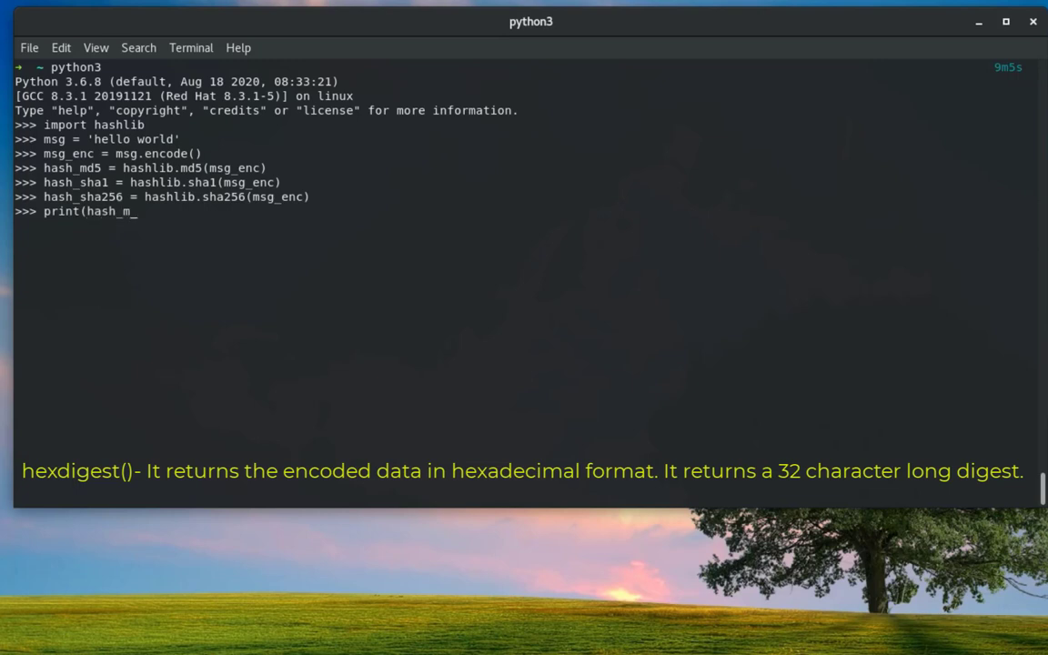
pyautogui.write('d5')
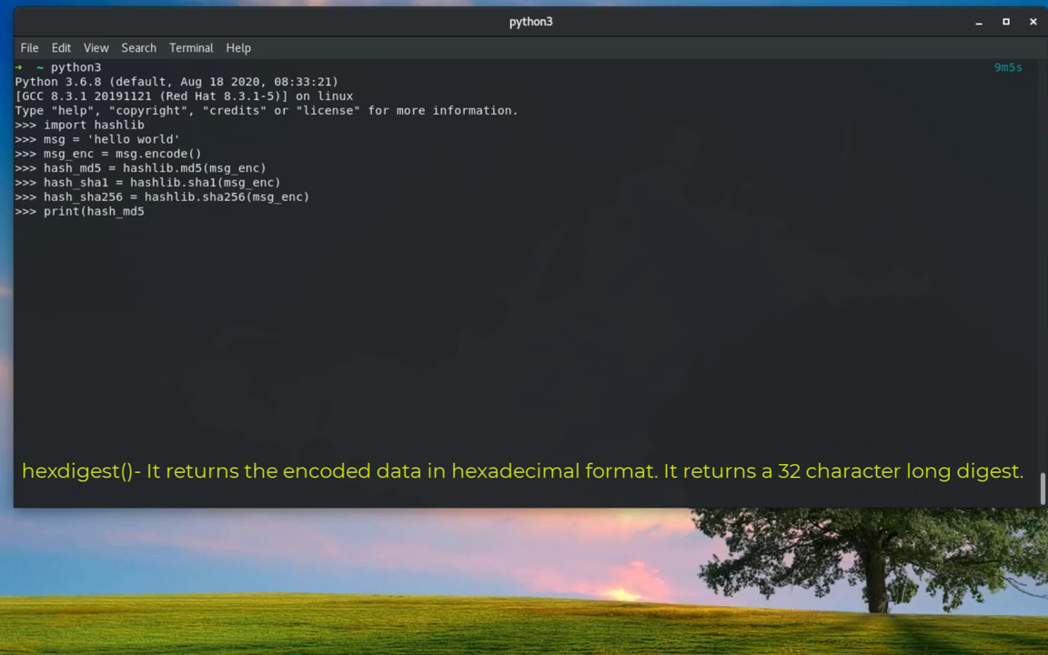
pyautogui.write('.')
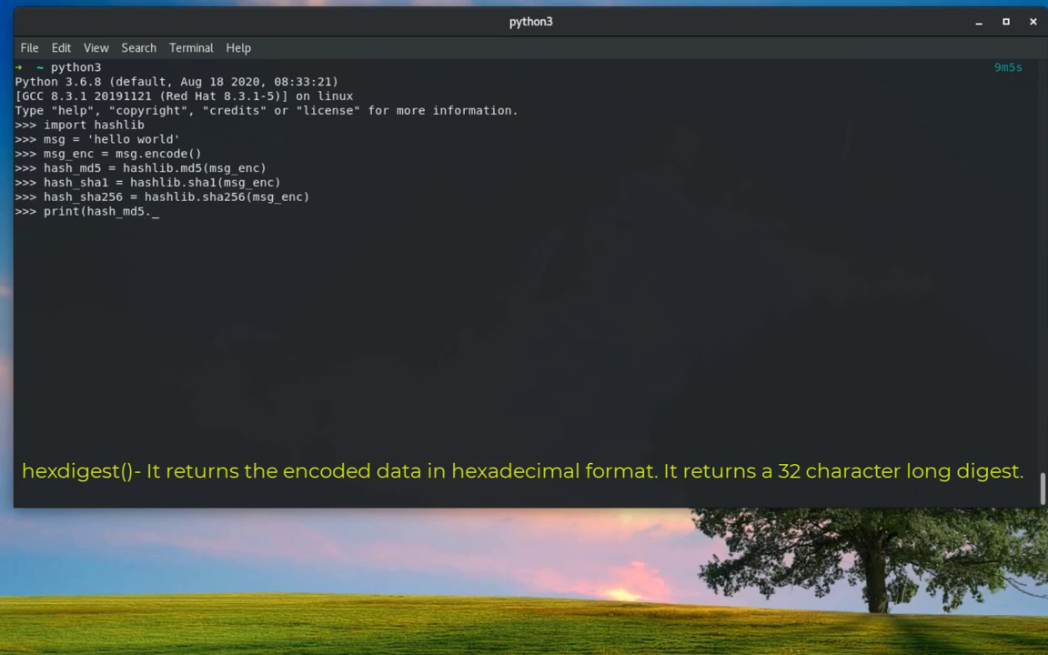
pyautogui.write('hex')
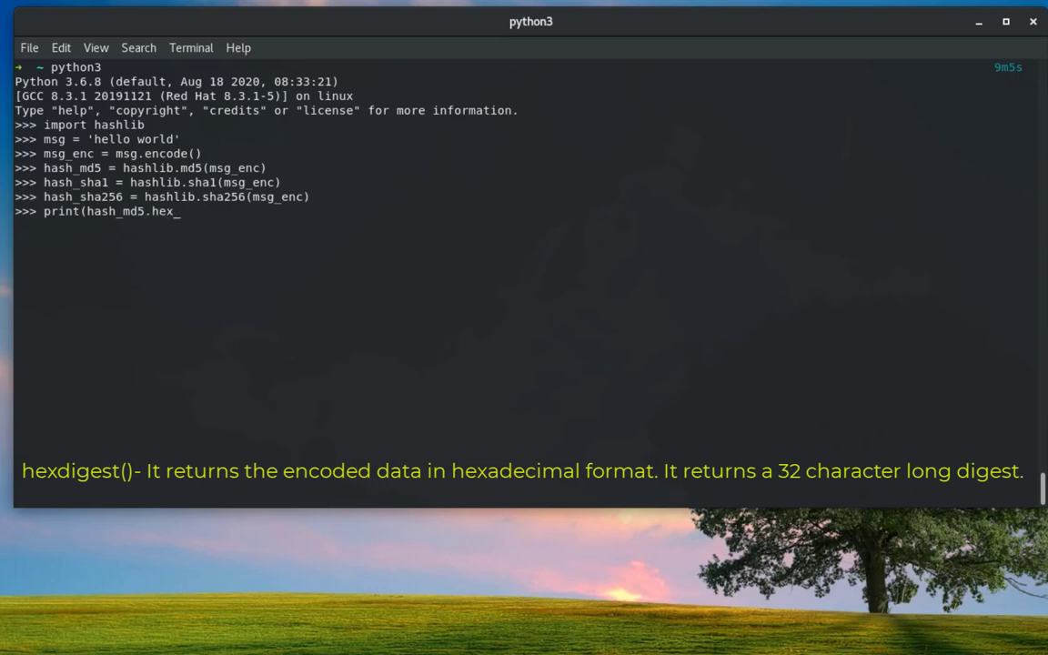
pyautogui.write('digest')
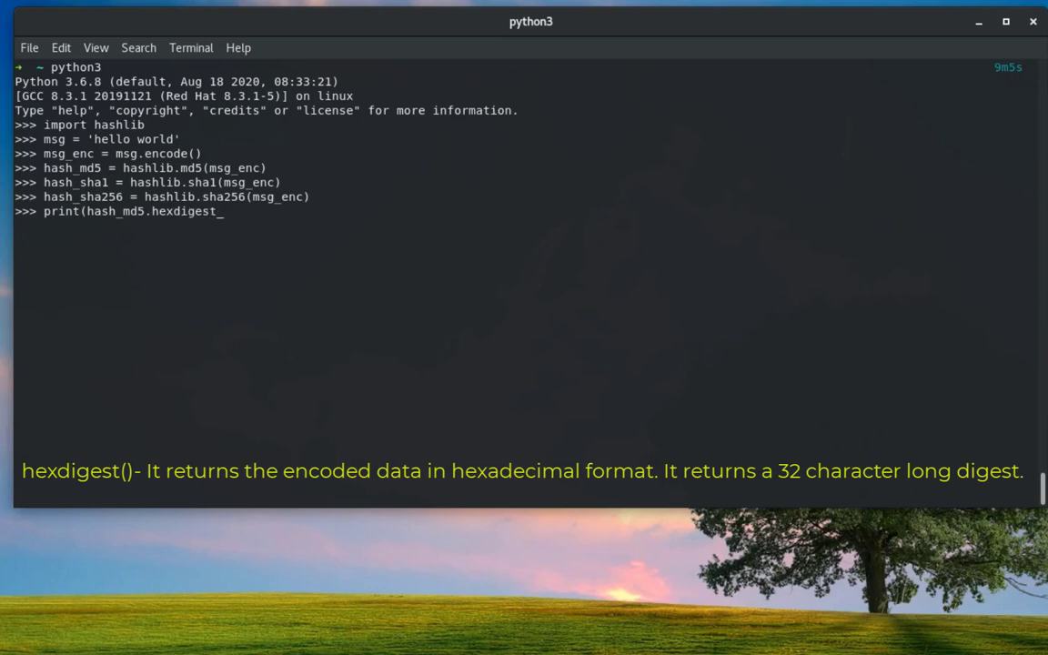
pyautogui.write('(')
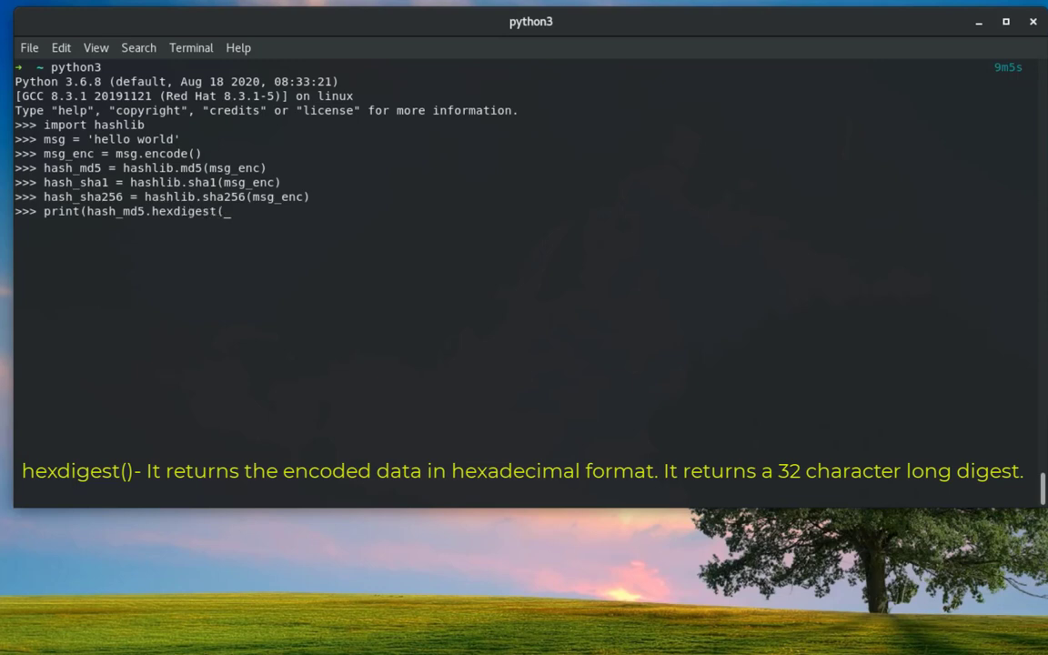
pyautogui.write(')')
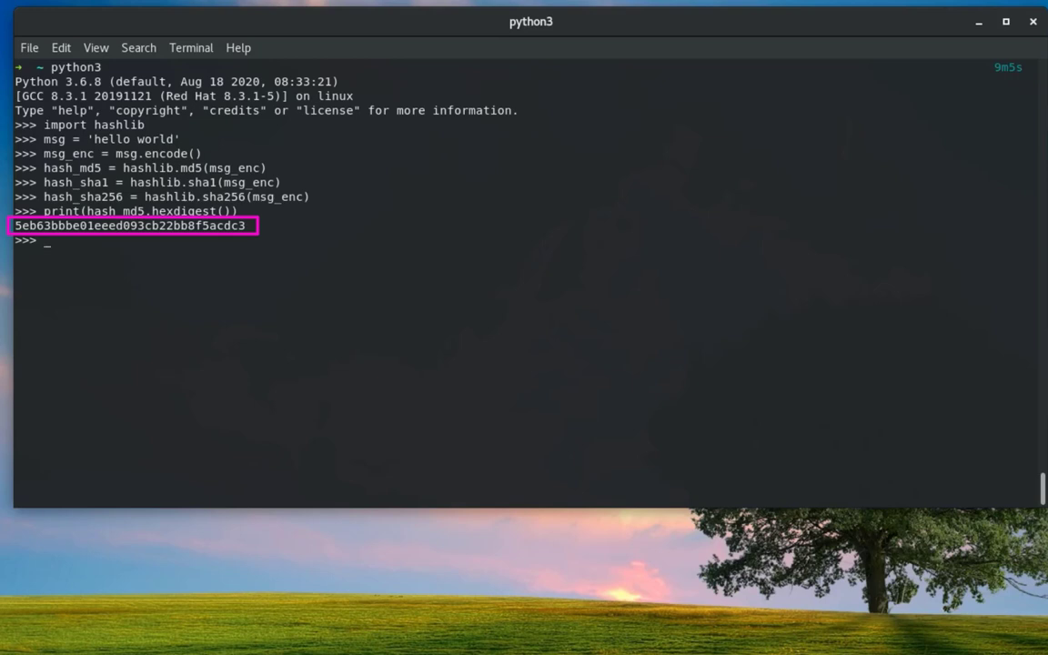
pyautogui.write('print(hash_md5.hexdigest())')
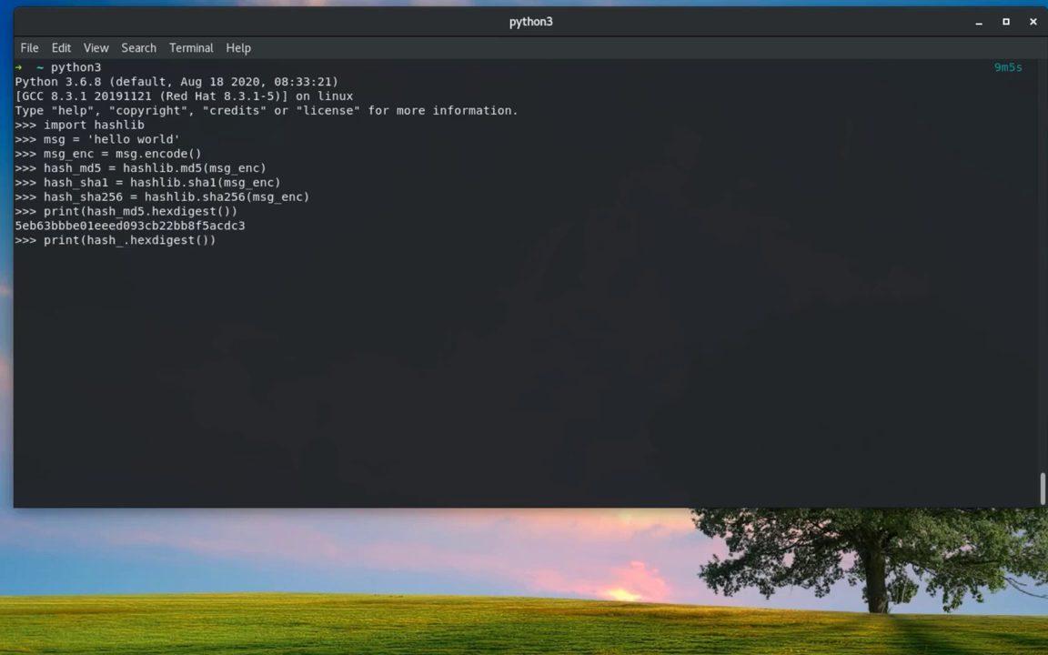
# Edit the recalled line to print(hash_sha1.hexdigest()) and run it, showing 2aae6c35…846ed
pyautogui.write('sha1')
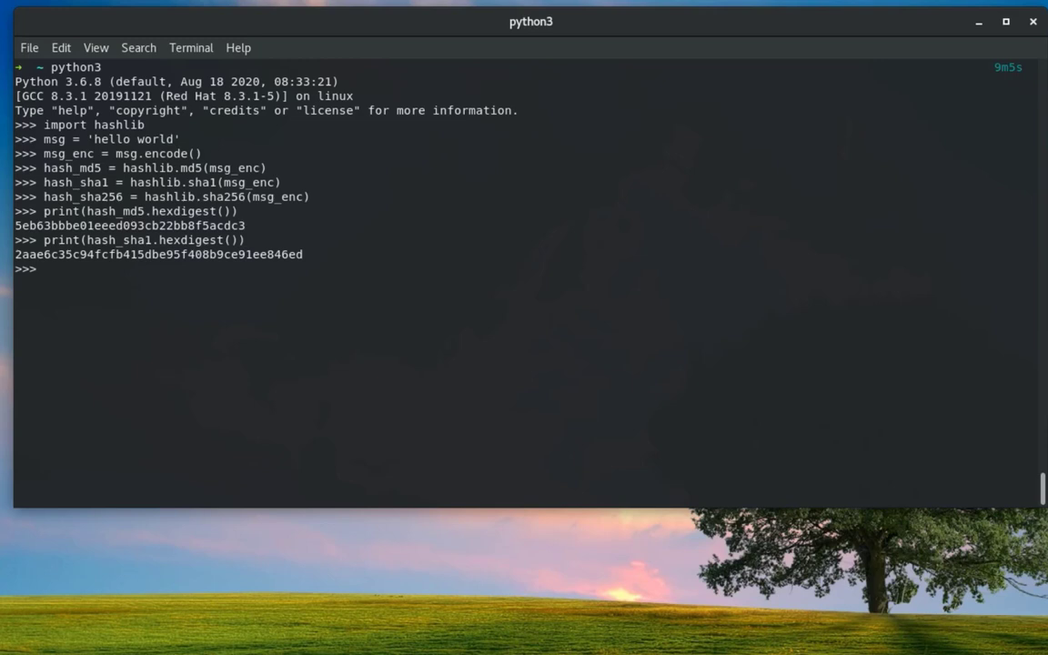
pyautogui.doubleClick(145, 262)
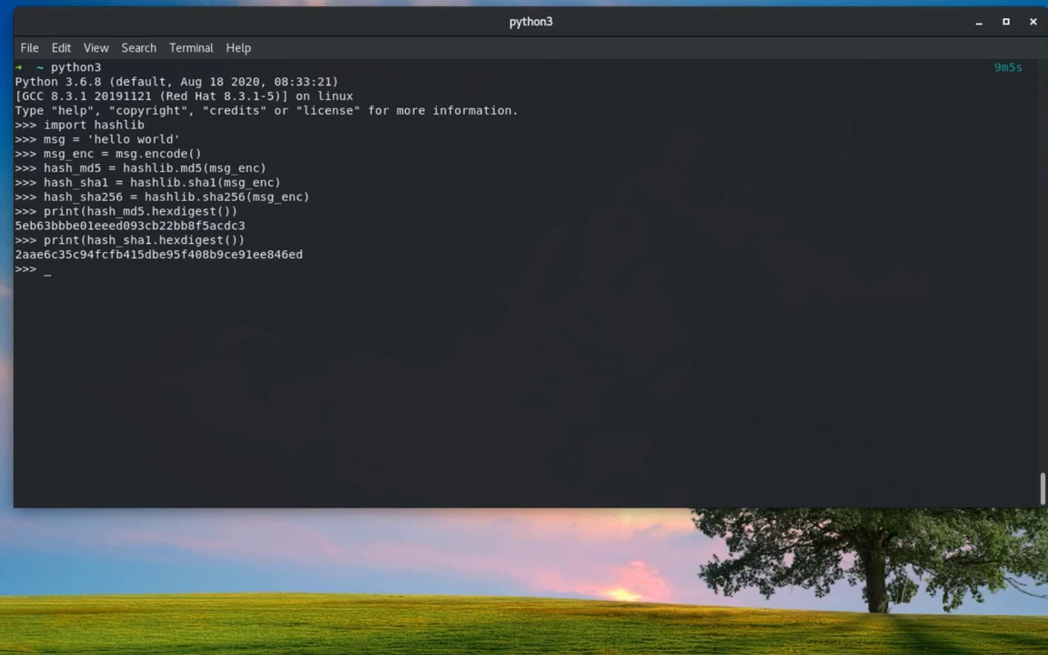
# Edit the recalled line to print(hash_sha256.hexdigest()) and run it, showing the b94d27b9… digest
pyautogui.write('print(hash_sha1.hexdigest())')
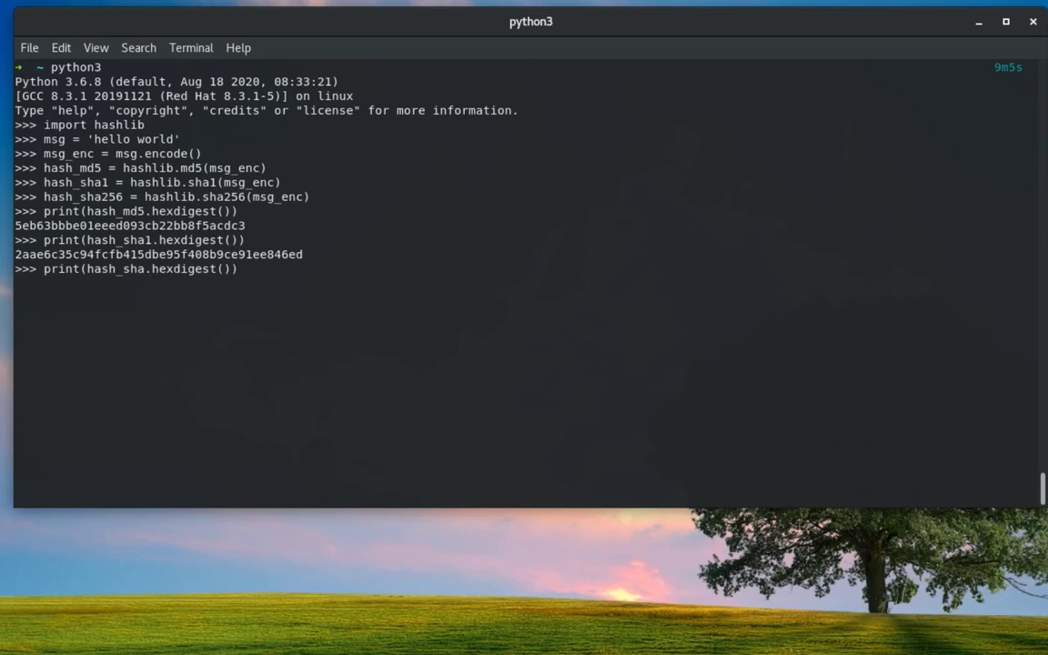
pyautogui.write('256')
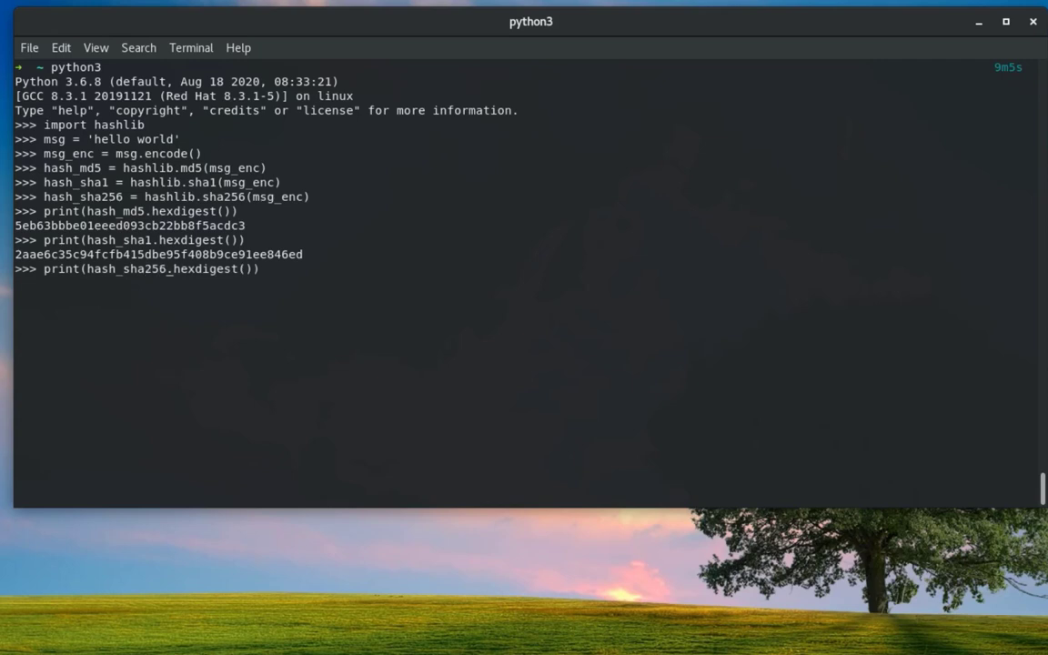
pyautogui.press('Return')
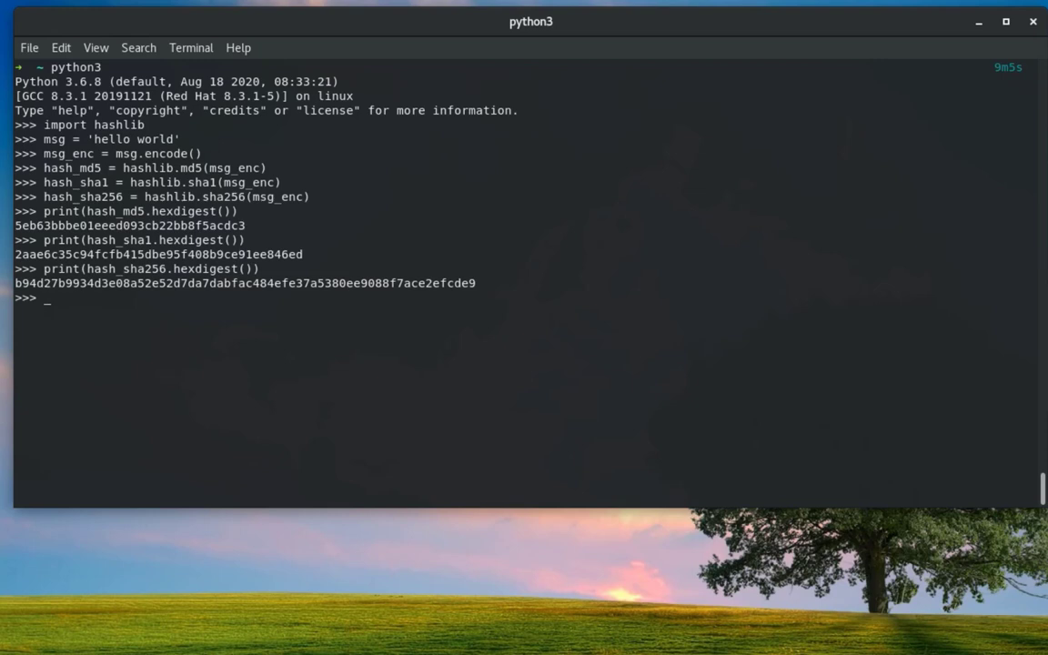
pyautogui.write('print(hash_sha256.hexdigest())')
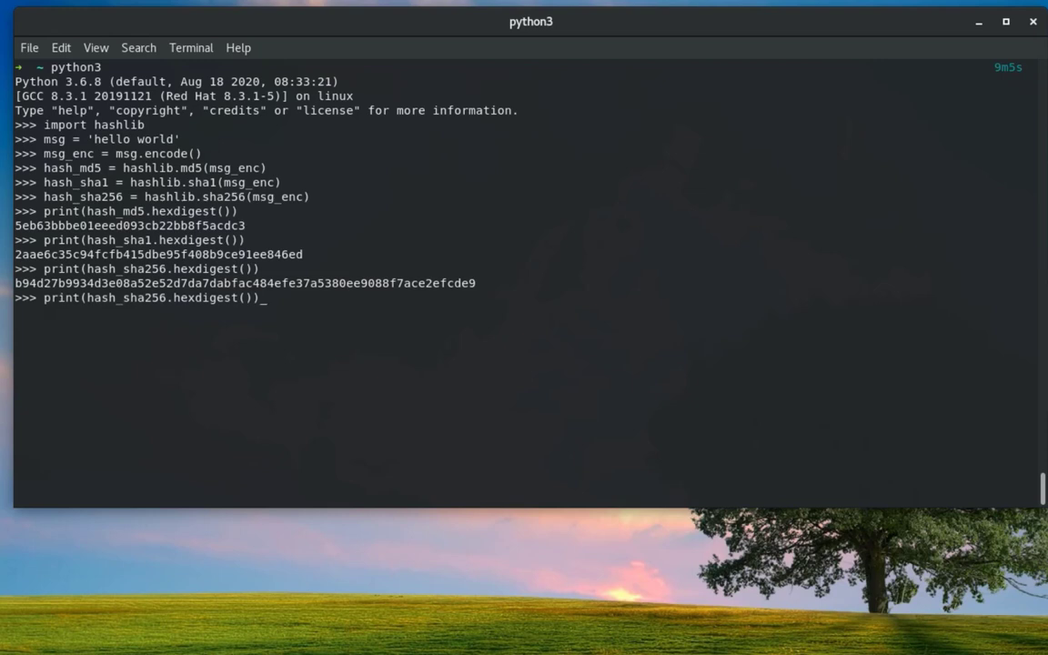
# Run hash_sha512 = hashlib.sha512(msg_enc), then edit the print line to hash_sha512.hexdigest()
pyautogui.write('hash_sha256 = hashlib.sha256(msg_enc)')
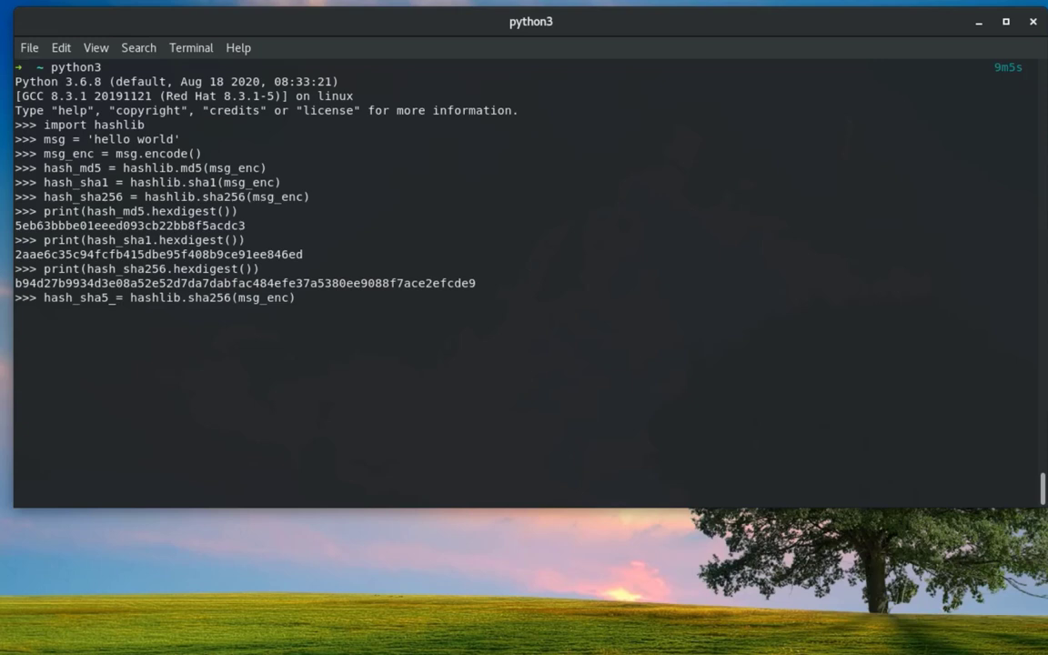
pyautogui.write('12')
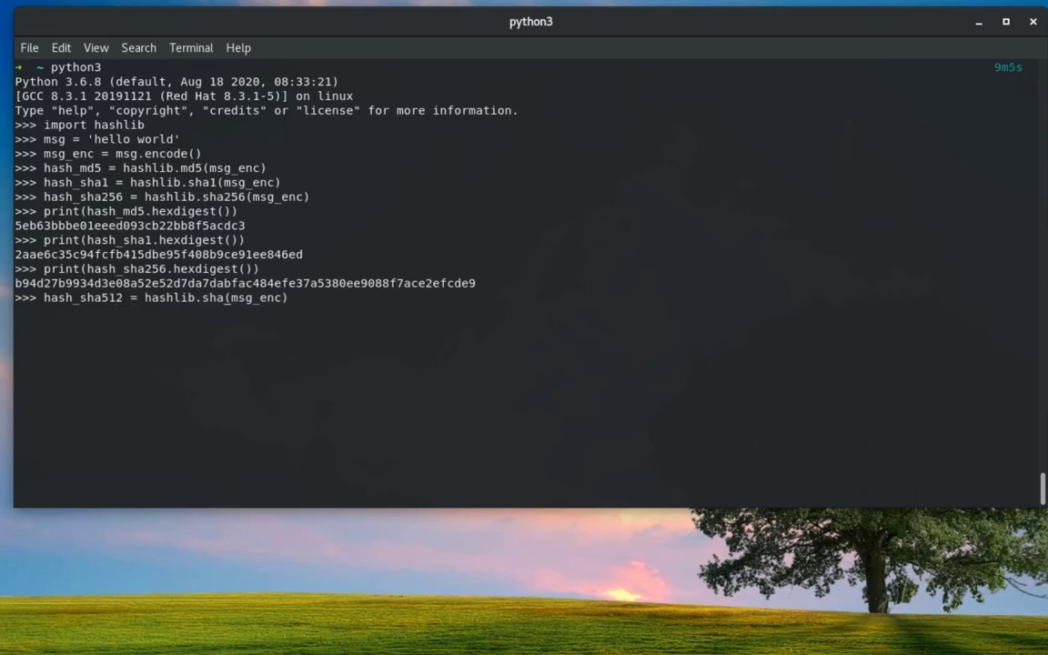
pyautogui.write('512')
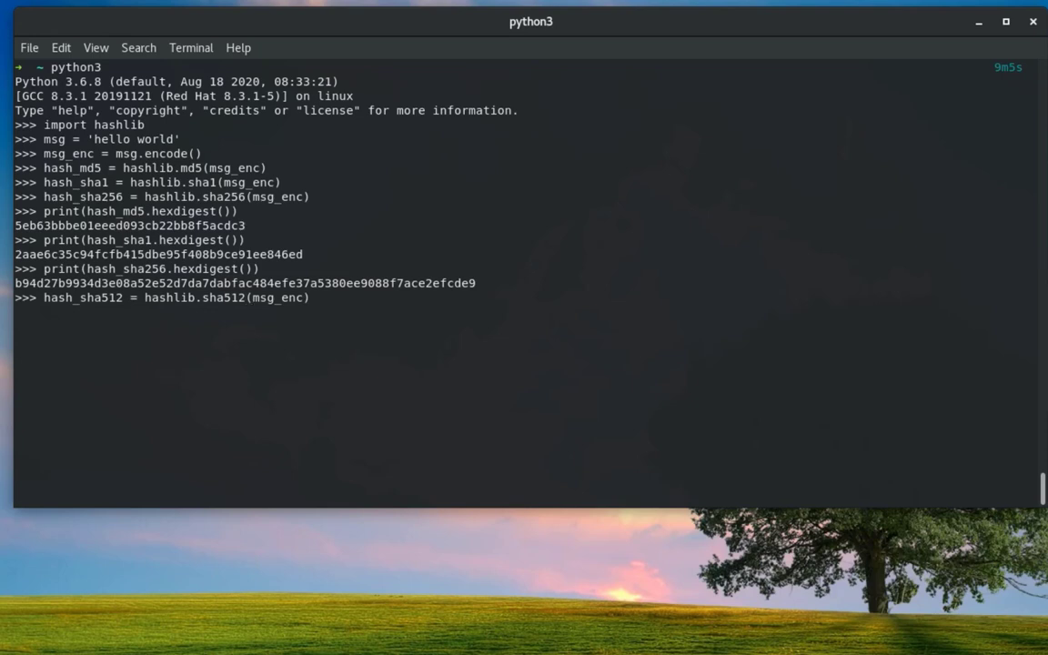
pyautogui.write('print(hash_sha256.hexdigest())')
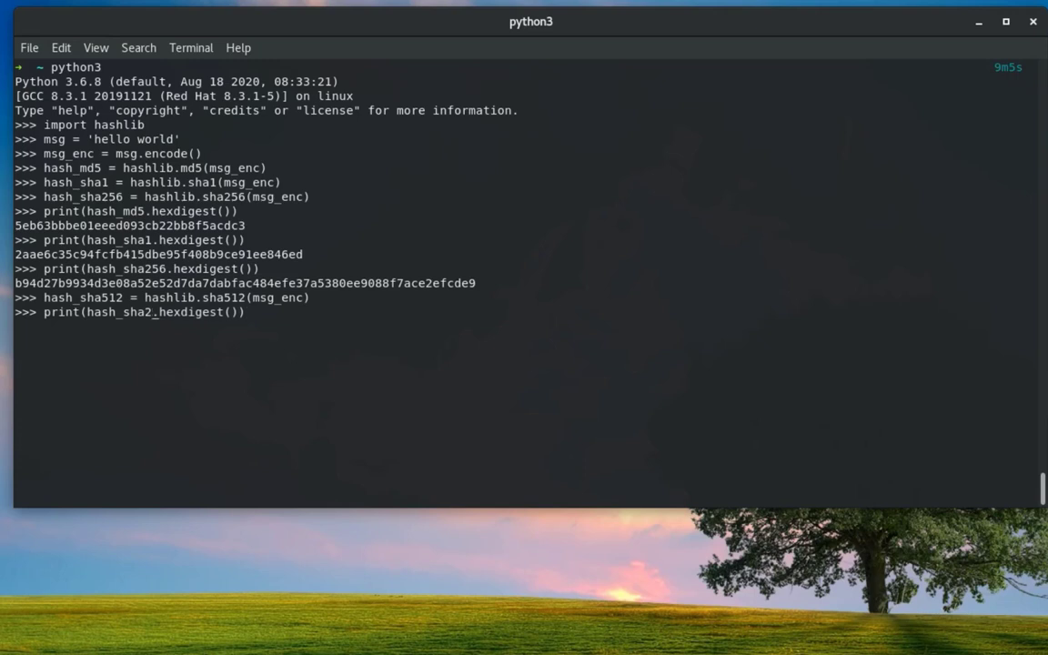
pyautogui.write('512')
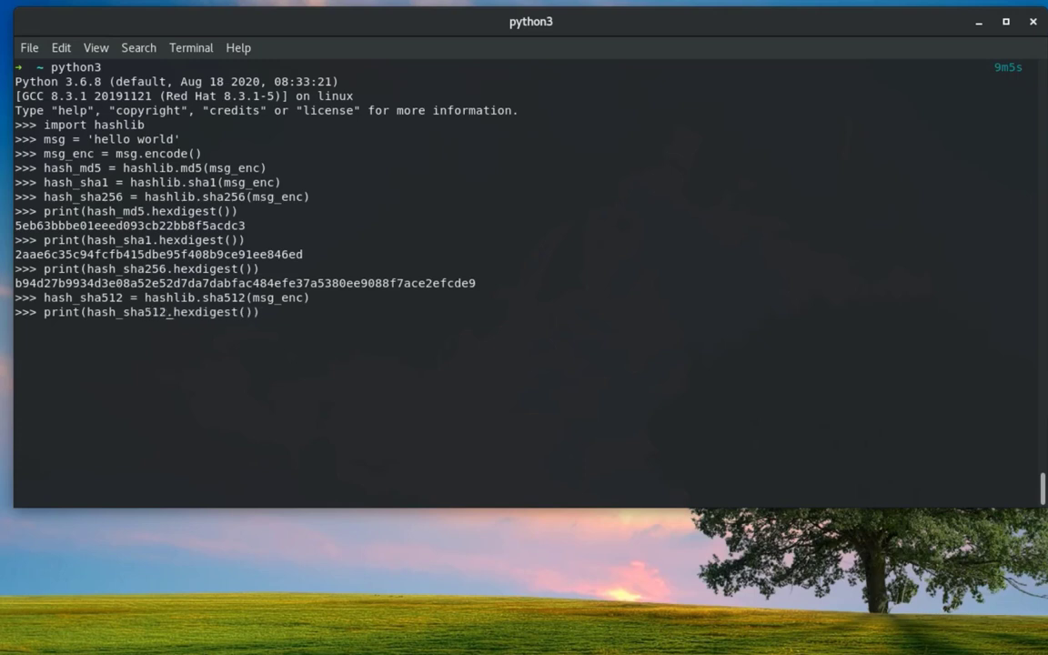